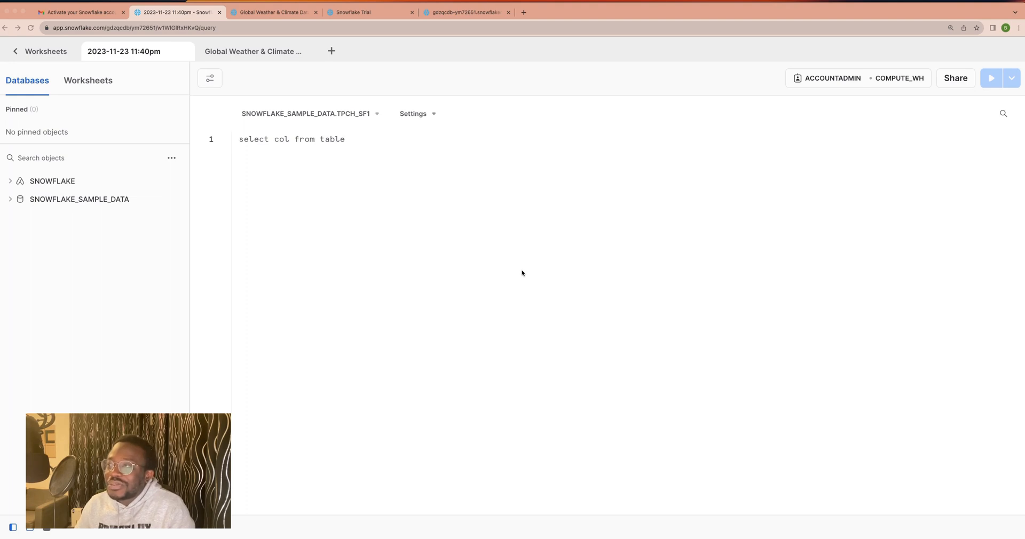
mouse_move(377, 234)
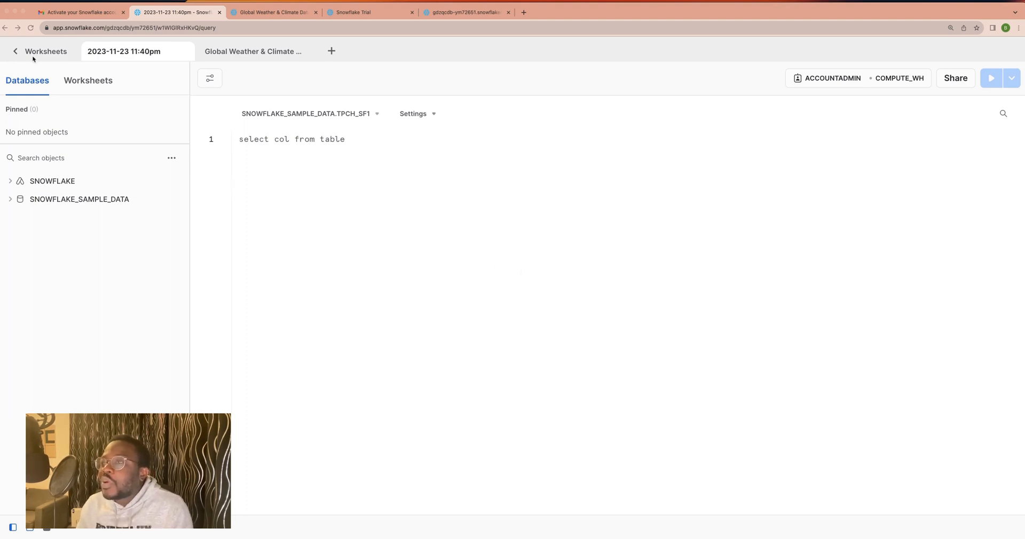
Return from the open worksheet to the worksheets list
click(39, 51)
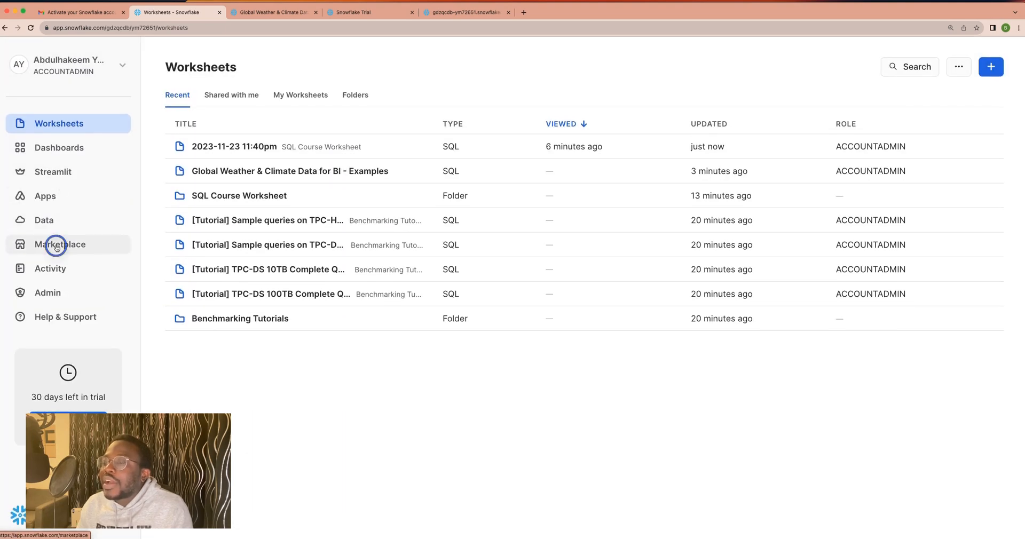
Browse the Marketplace's Most Popular free datasets such as Economy Data Atlas
click(60, 243)
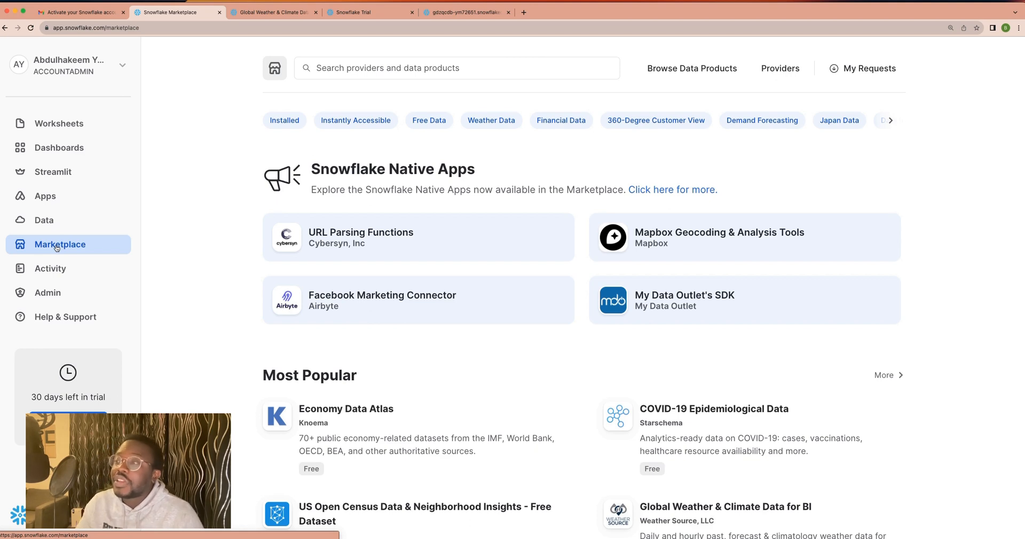
scroll(down, 3)
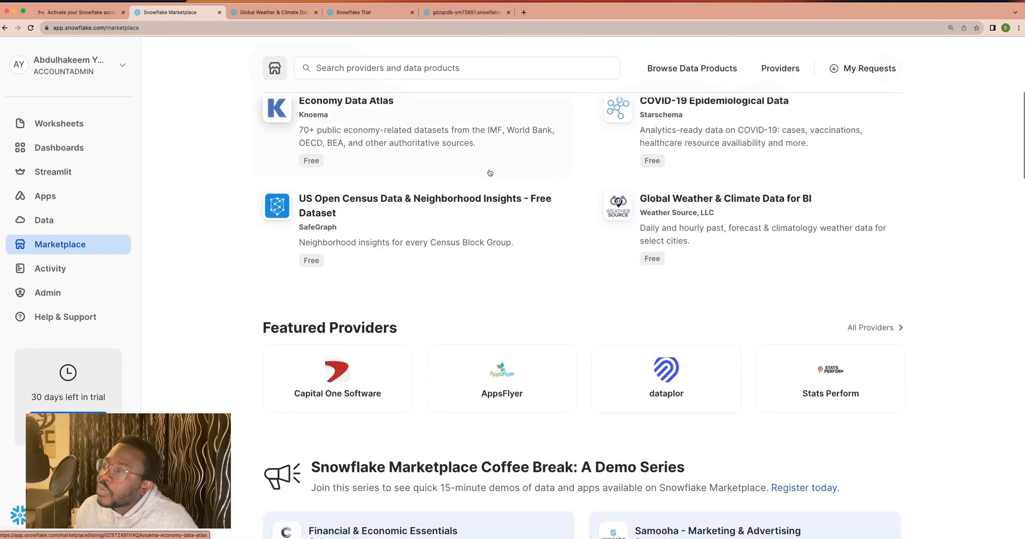
scroll(up, 3)
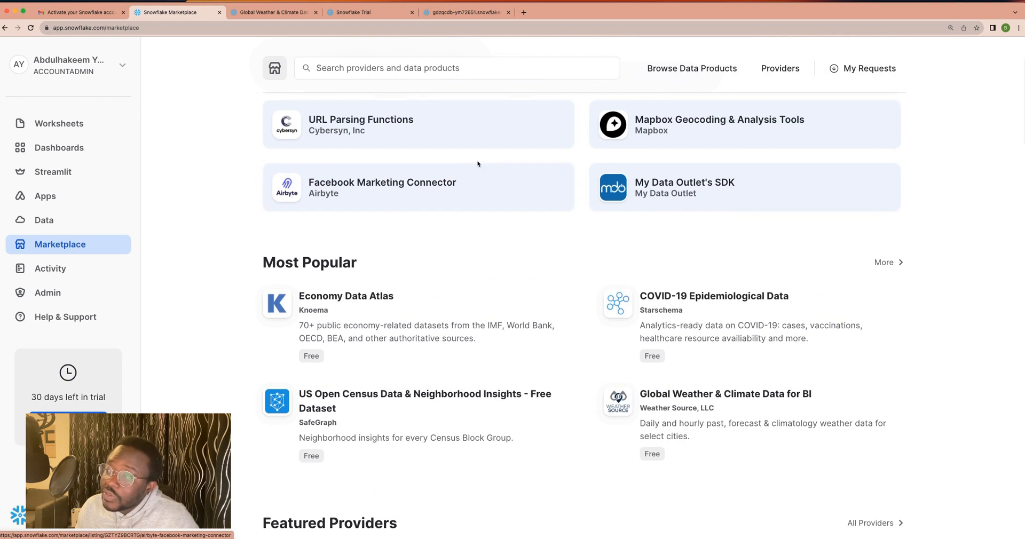
scroll(down, 3)
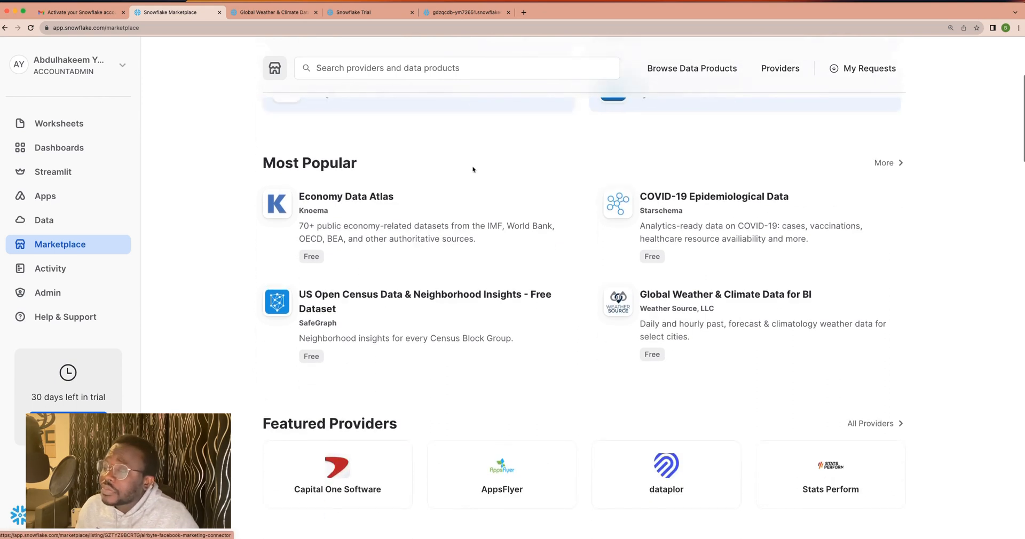
scroll(down, 3)
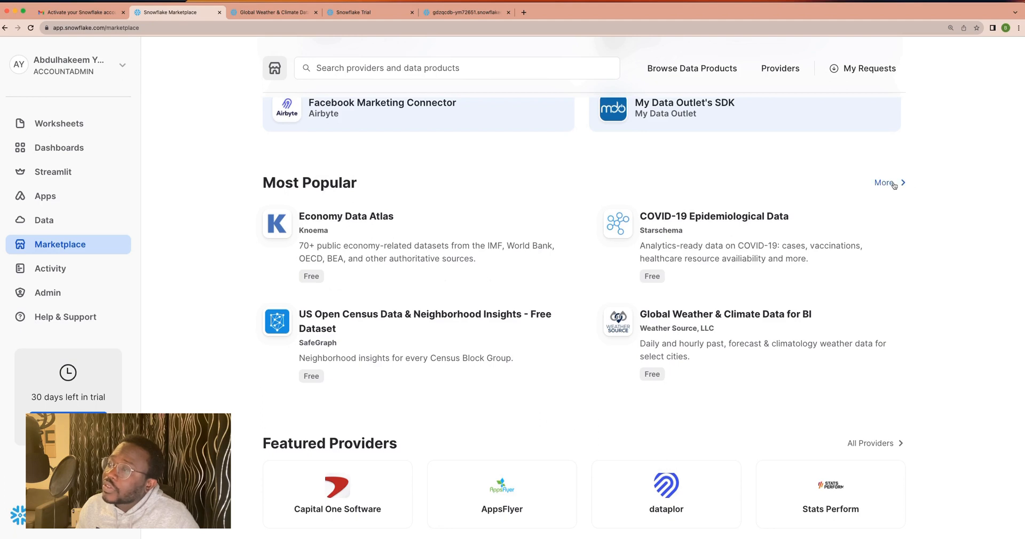
Search the full Most Popular listings for "US Housing"
click(884, 182)
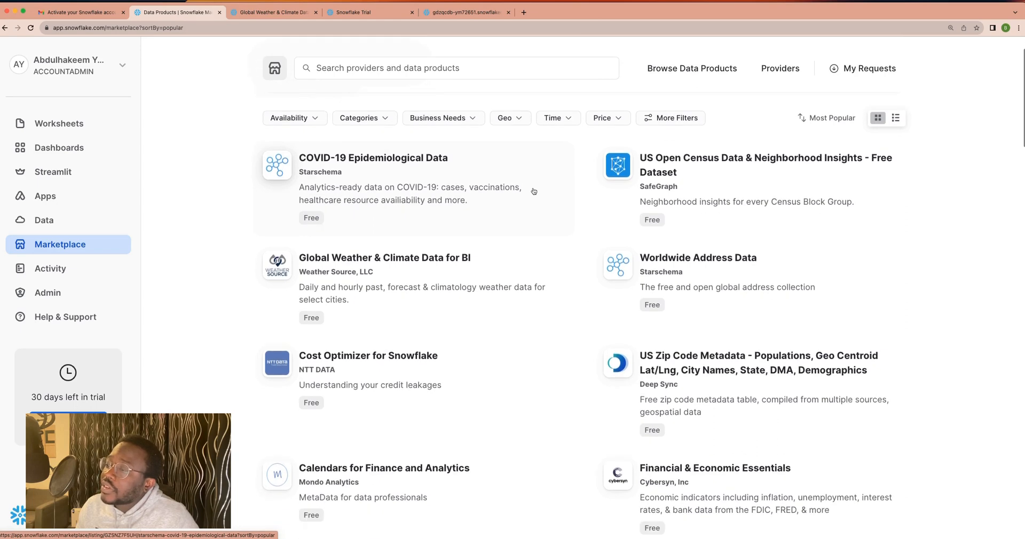
scroll(down, 3)
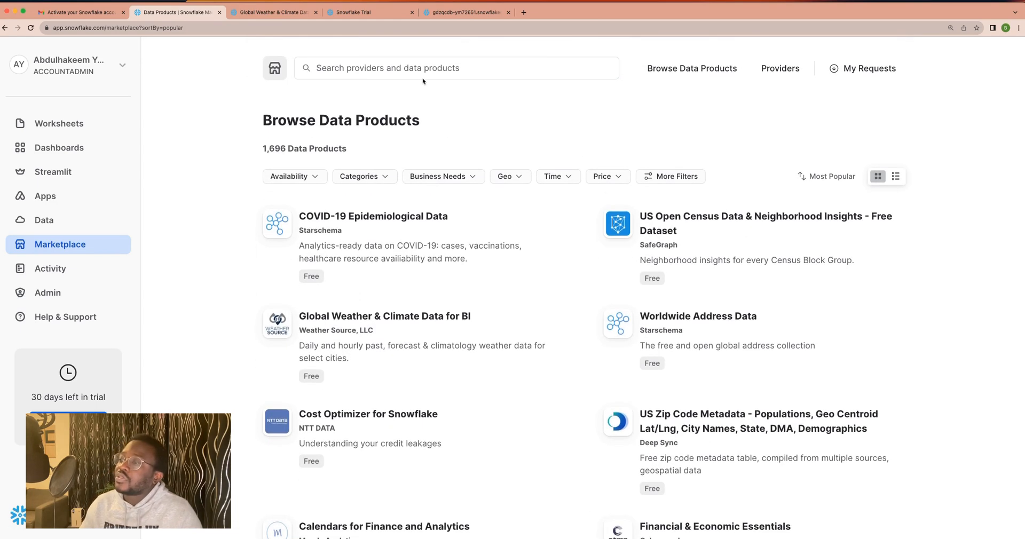
text(US)
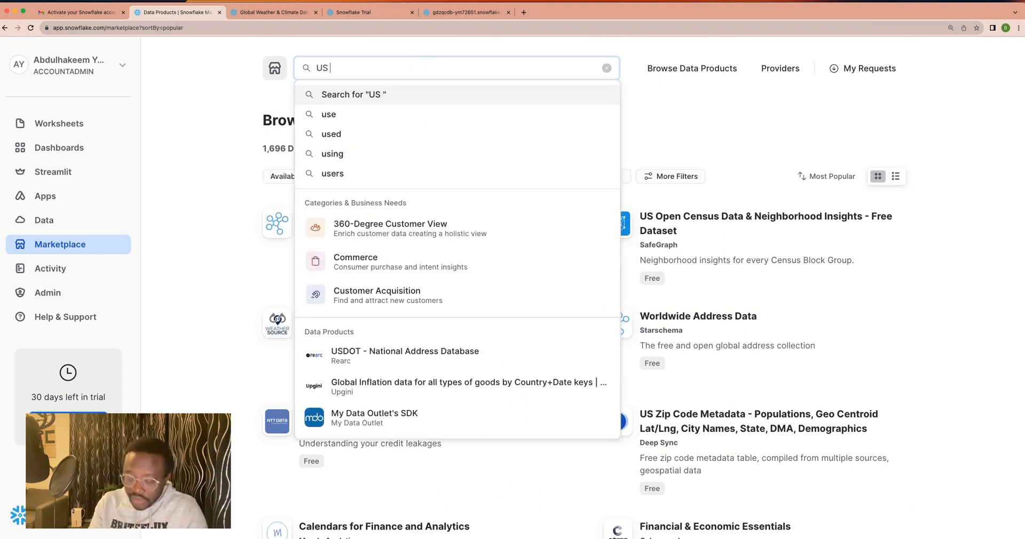
text(Housing)
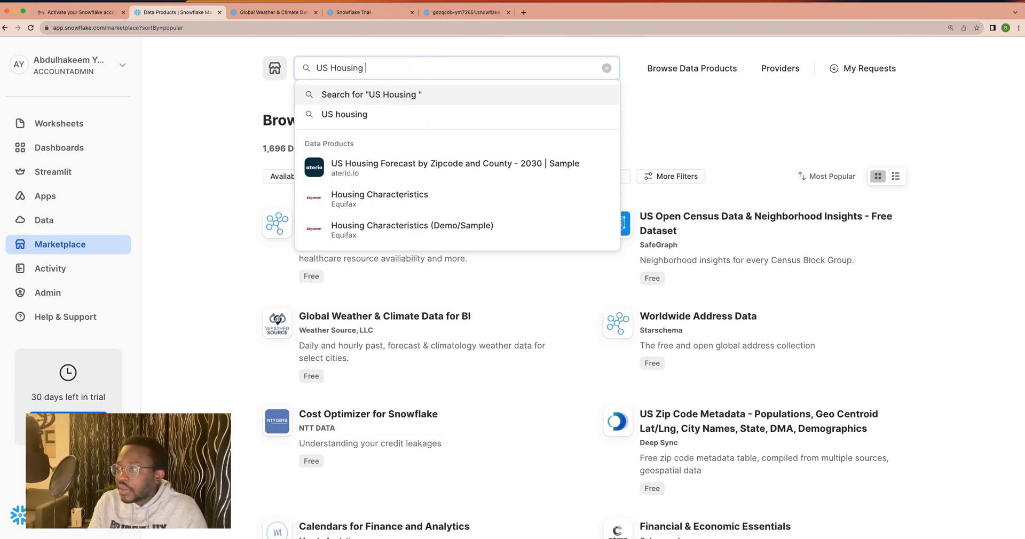
key(Return)
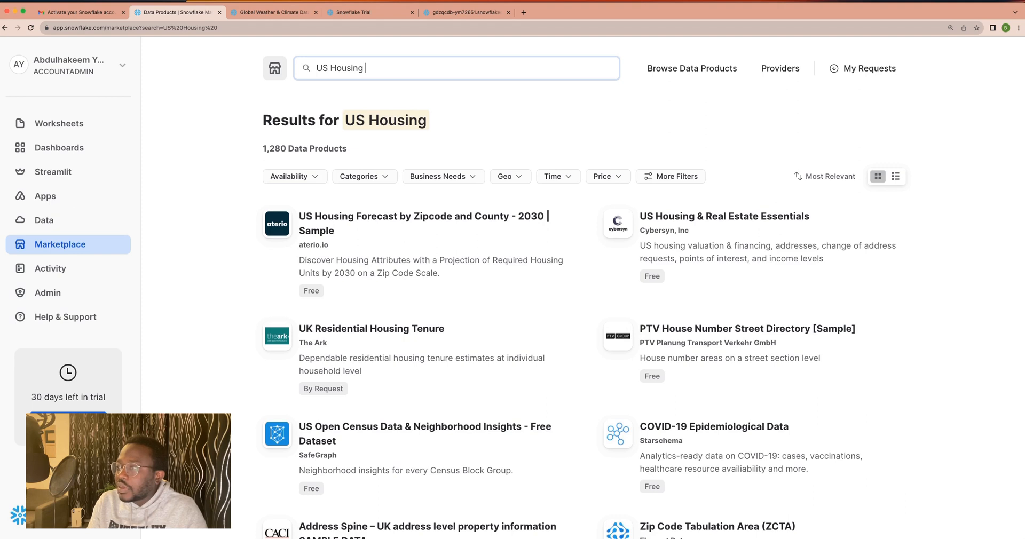
mouse_move(423, 154)
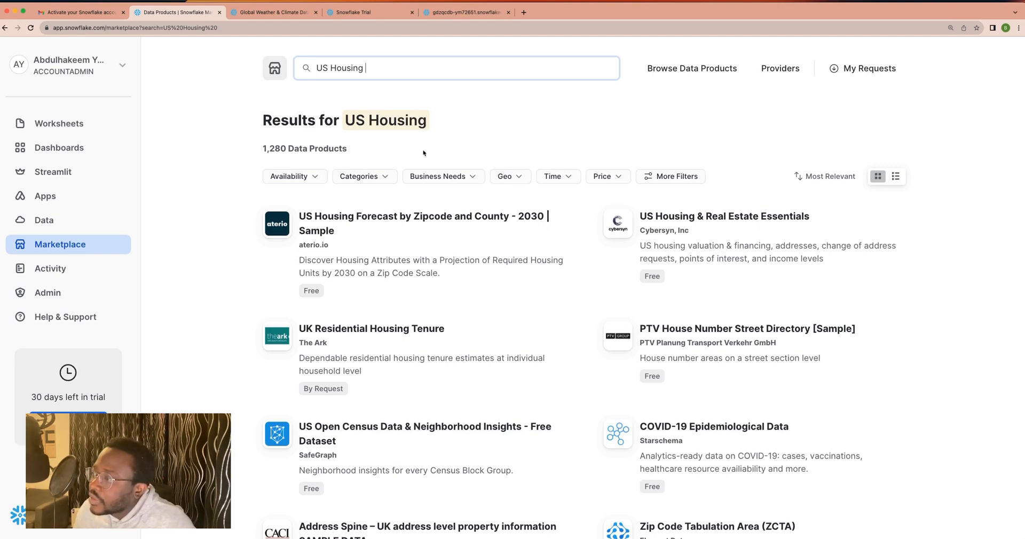
mouse_move(449, 184)
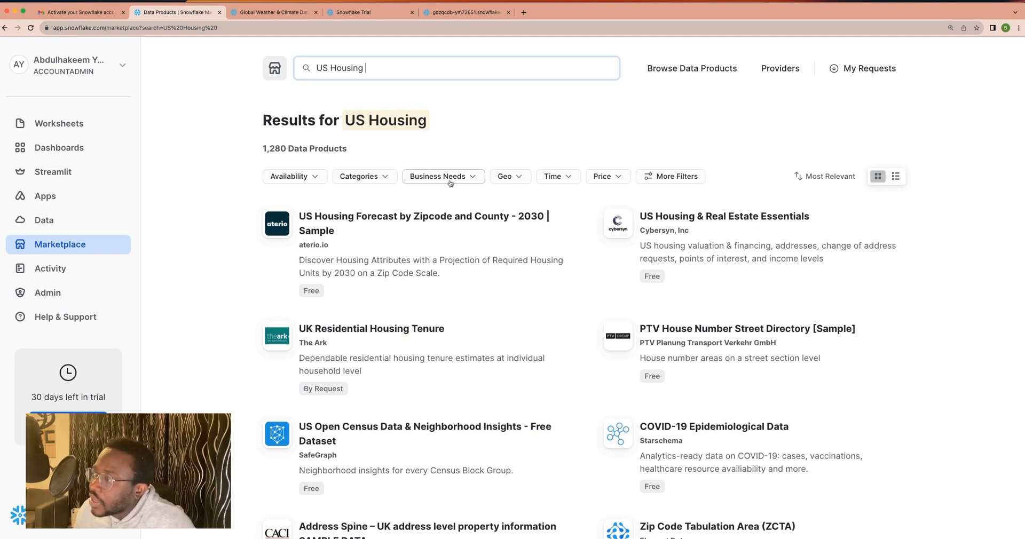
Filter the US Housing results to free data products and browse the 427 matches
click(601, 176)
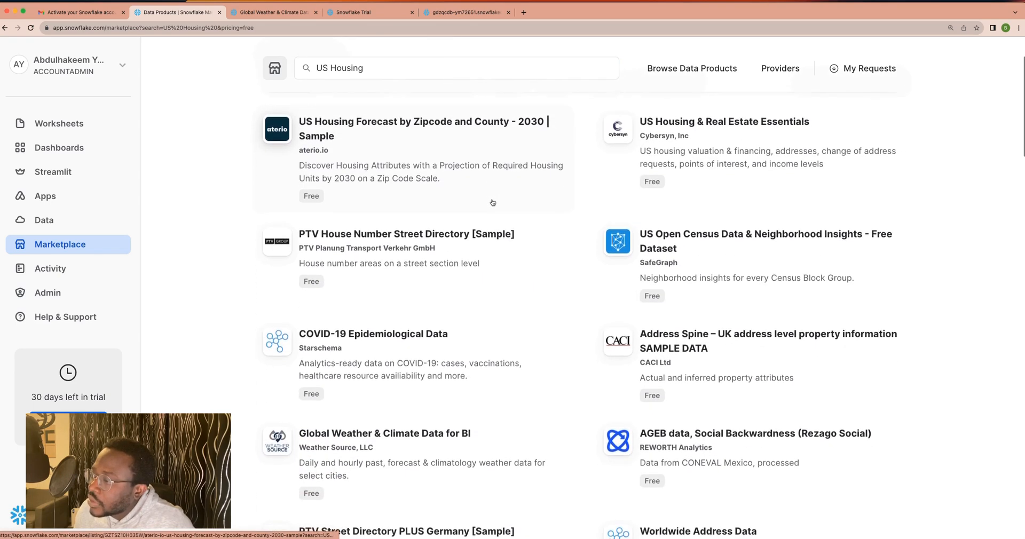
scroll(down, 3)
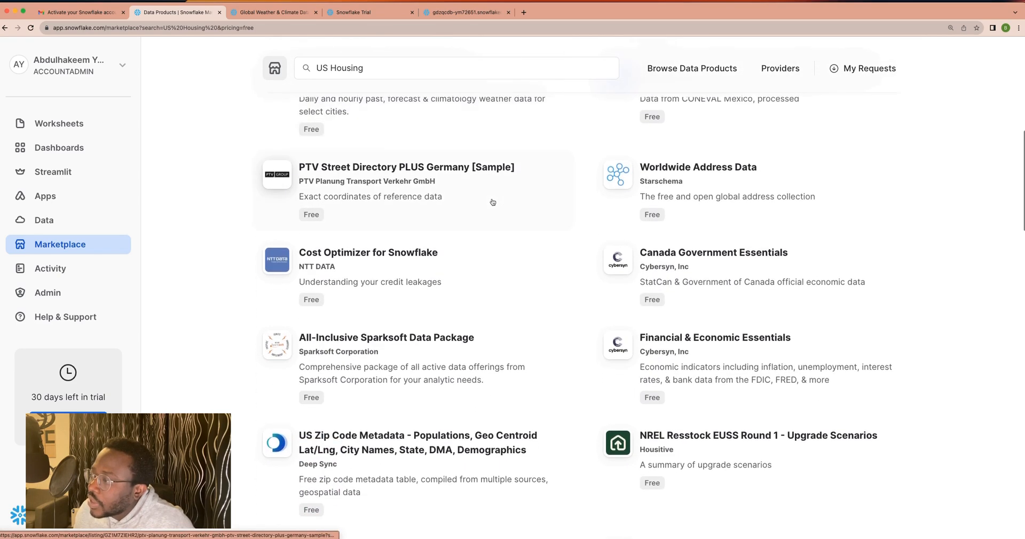
scroll(down, 3)
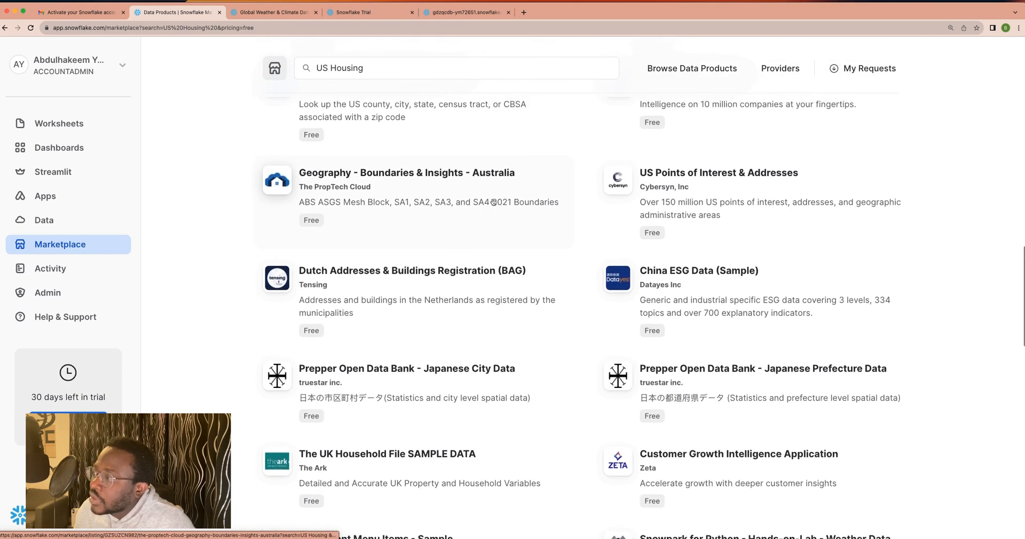
scroll(up, 3)
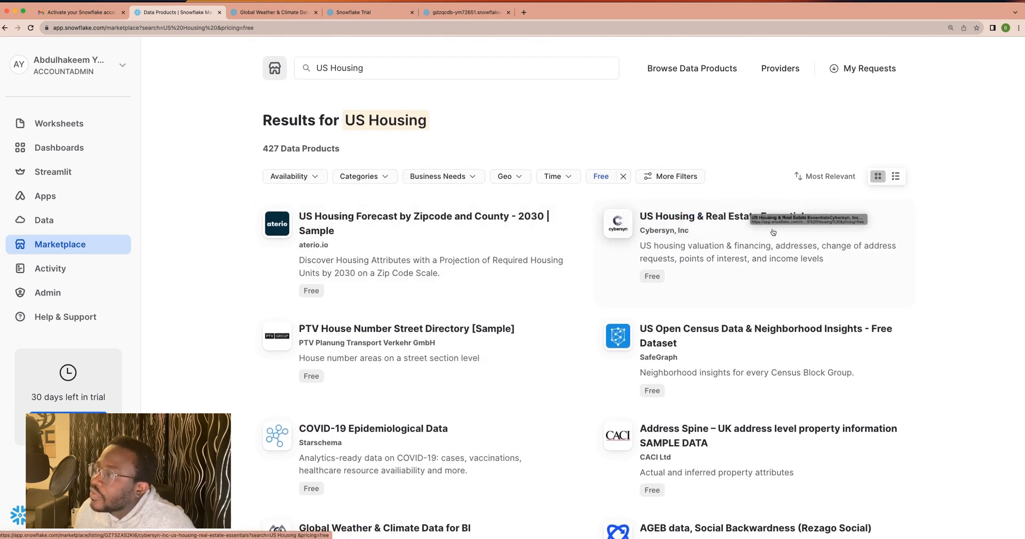
mouse_move(754, 246)
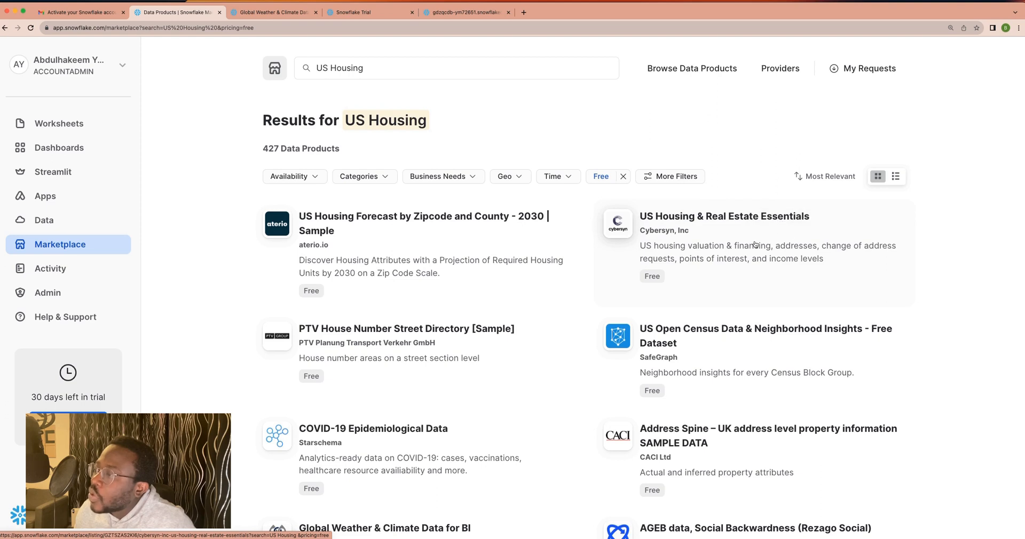
mouse_move(647, 239)
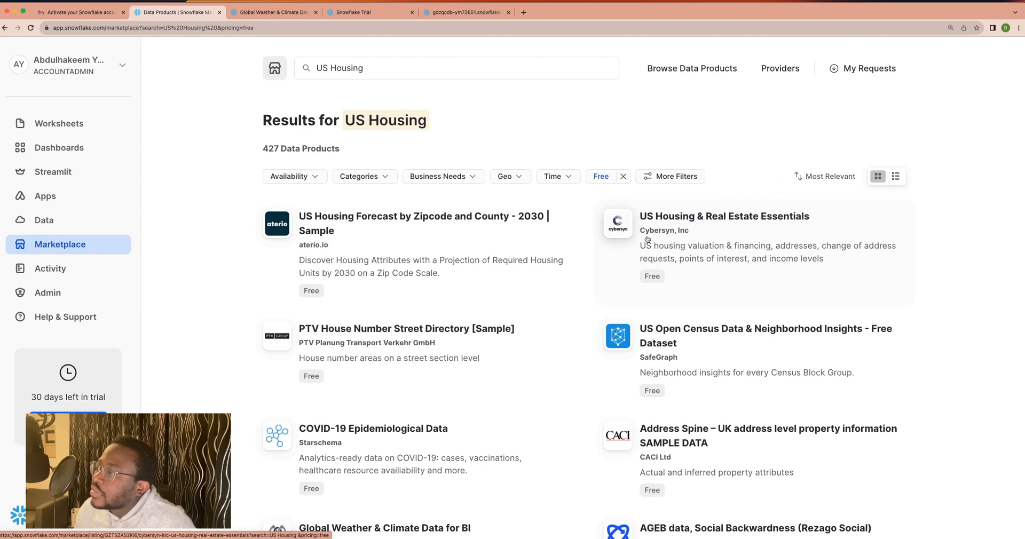
mouse_move(662, 238)
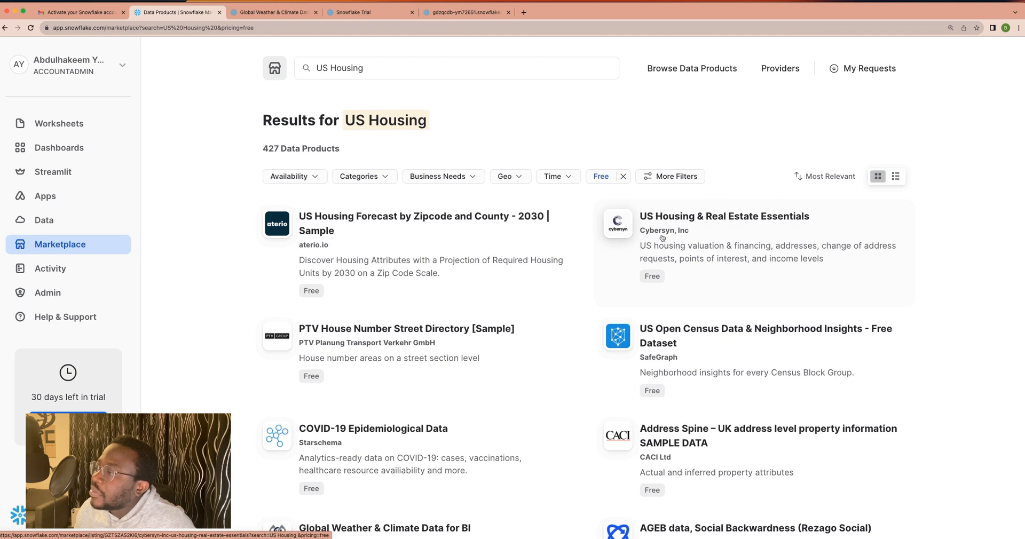
mouse_move(693, 238)
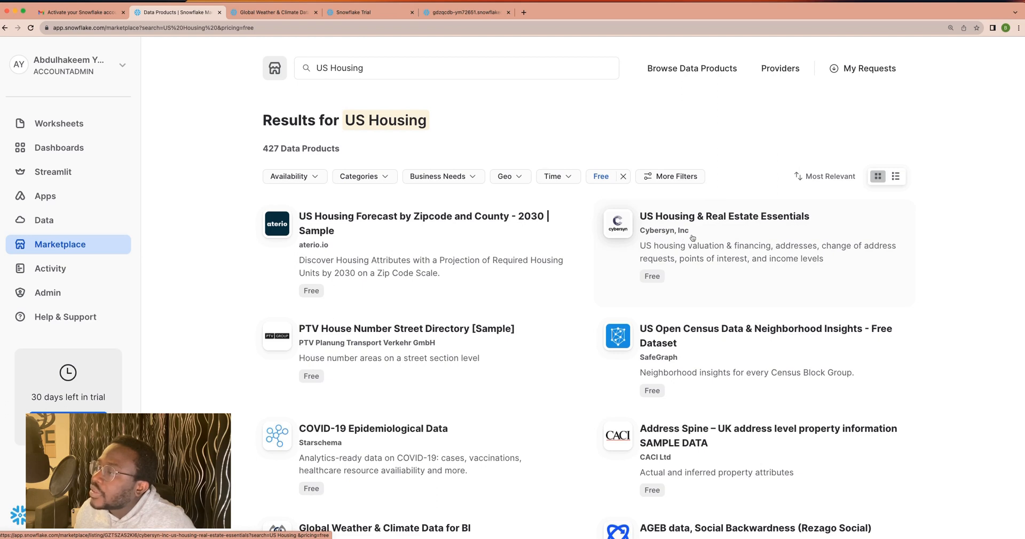
Review the Cybersyn US Housing & Real Estate Essentials listing and start getting it for free
click(723, 217)
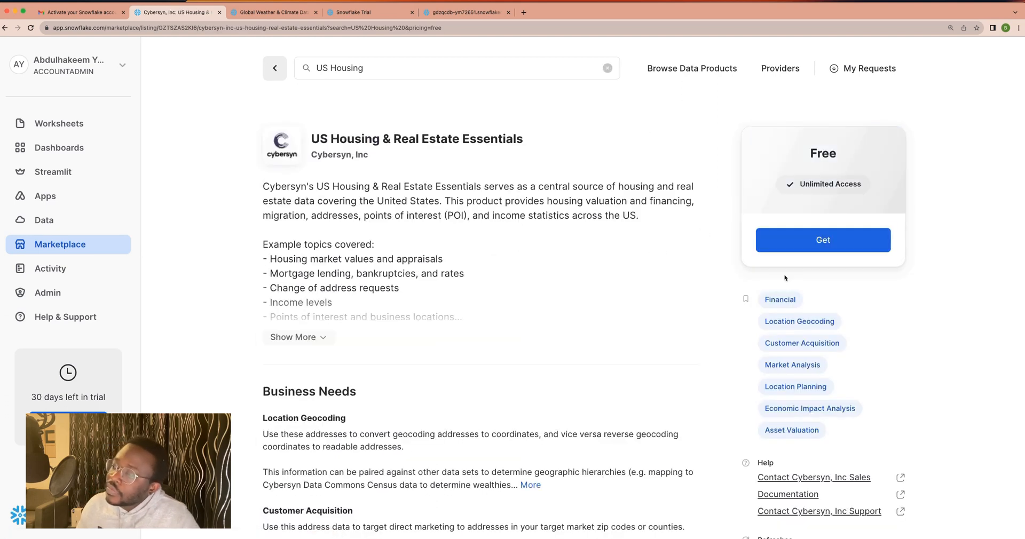
mouse_move(366, 246)
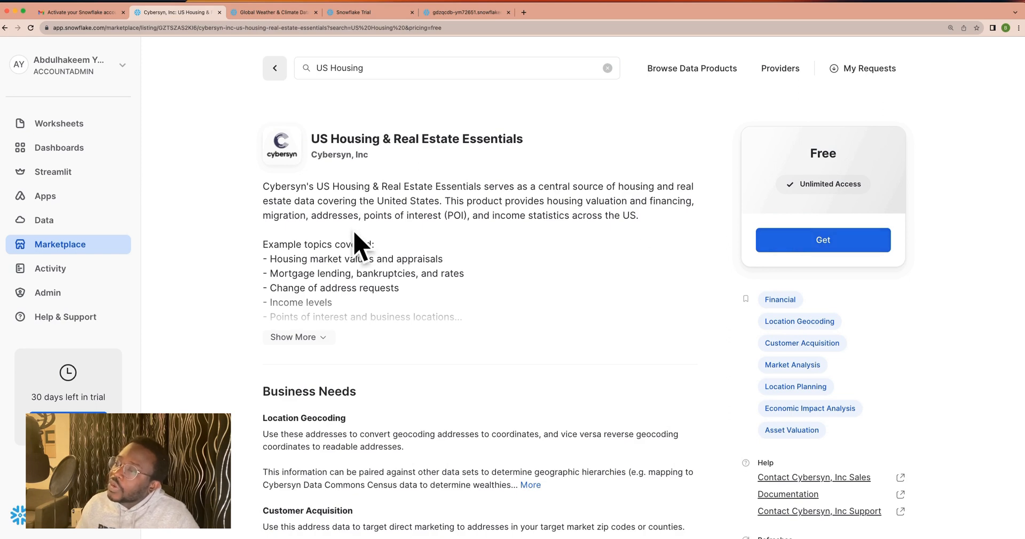
scroll(down, 3)
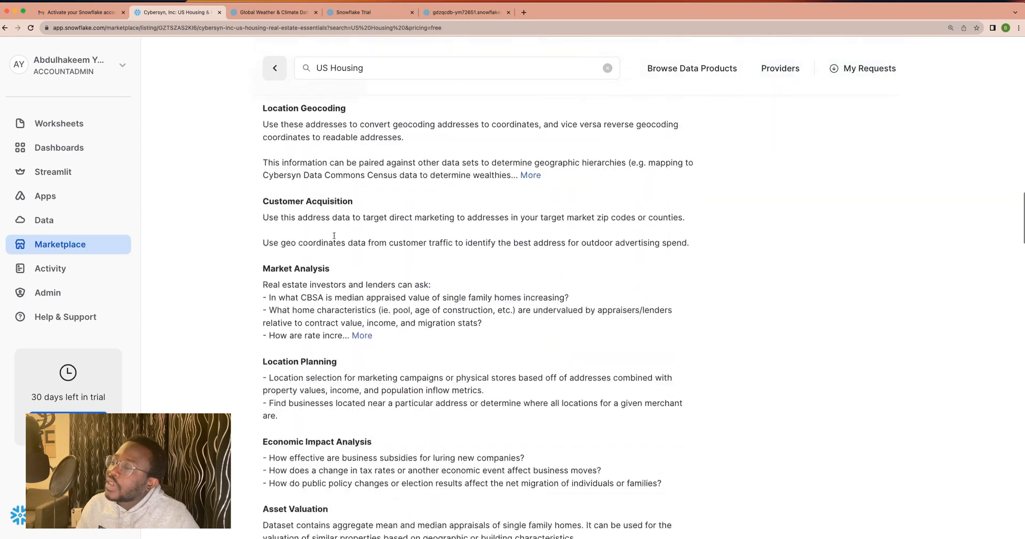
scroll(up, 3)
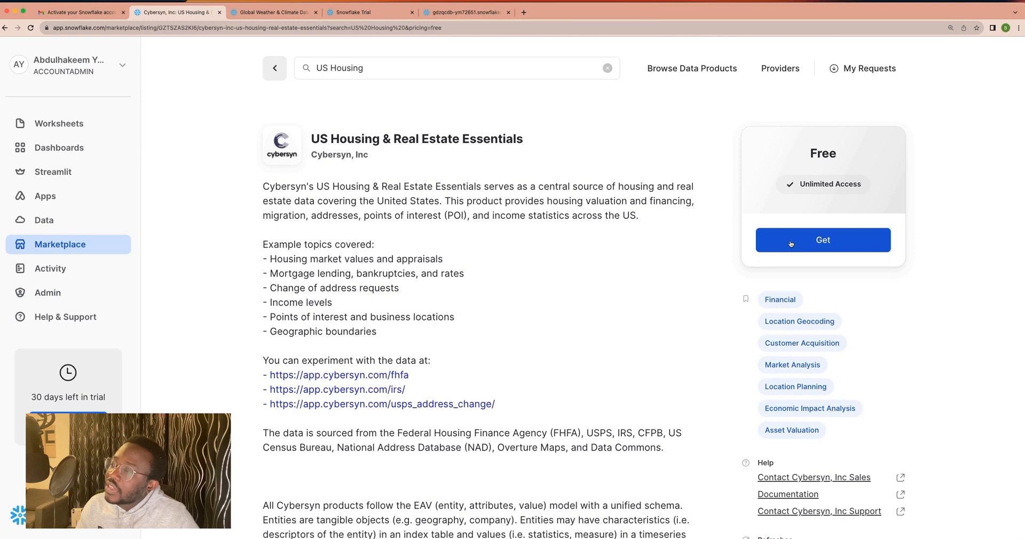
mouse_move(813, 188)
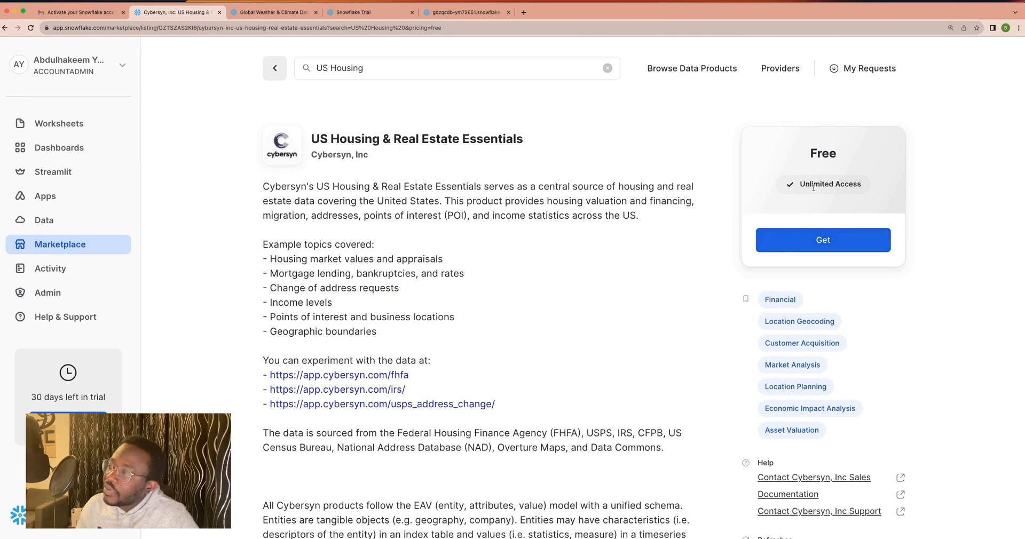
click(821, 240)
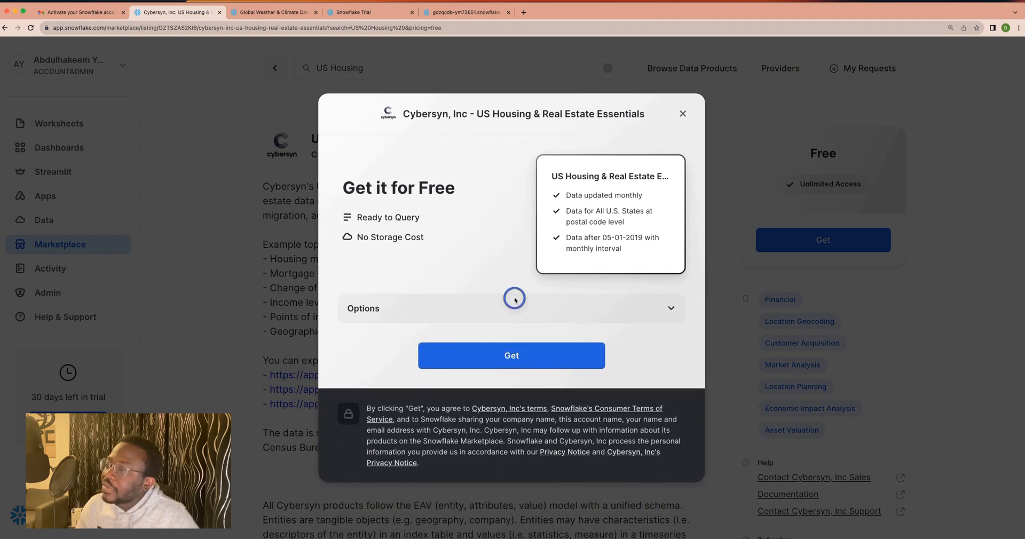
Install the listing as a new database, keeping the default database name
click(671, 308)
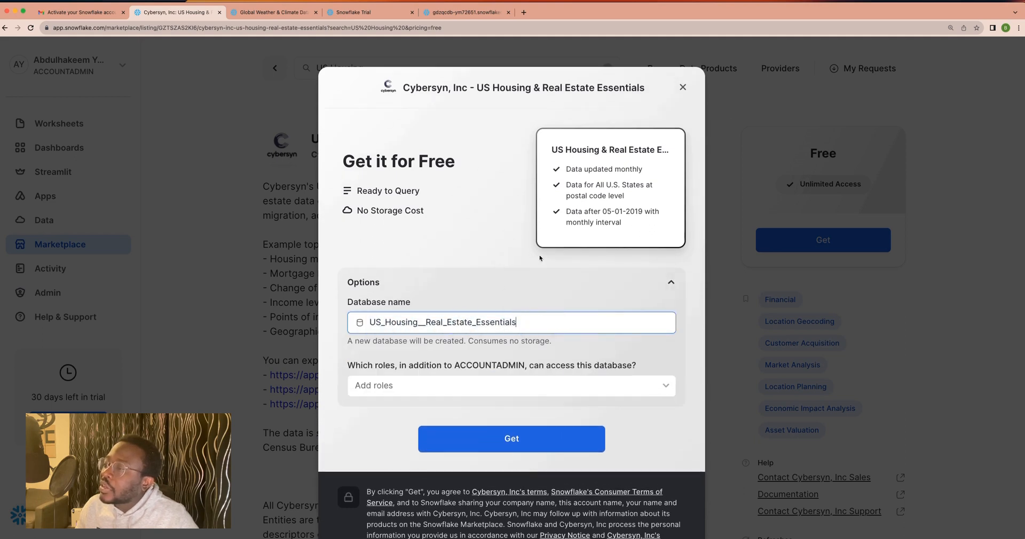
mouse_move(474, 213)
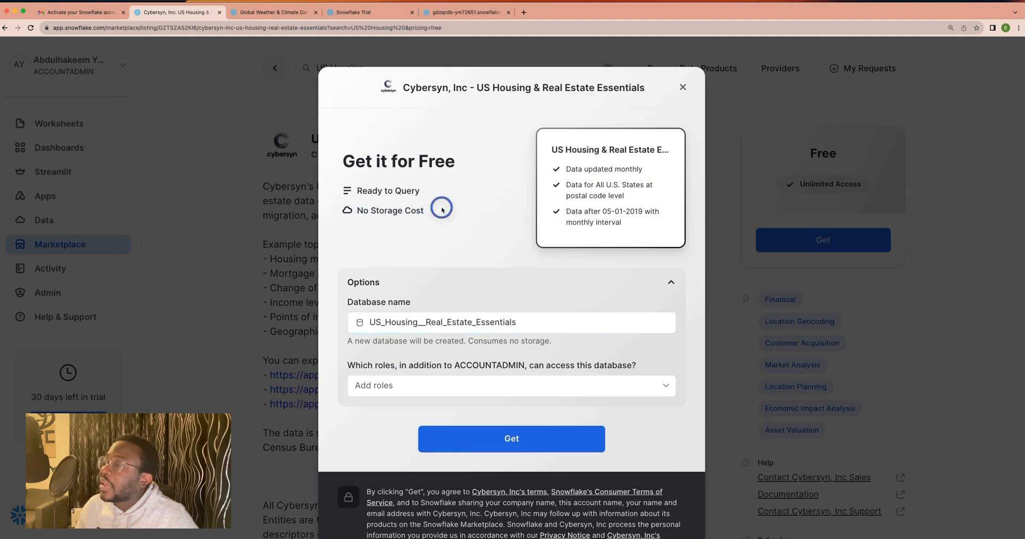
click(412, 323)
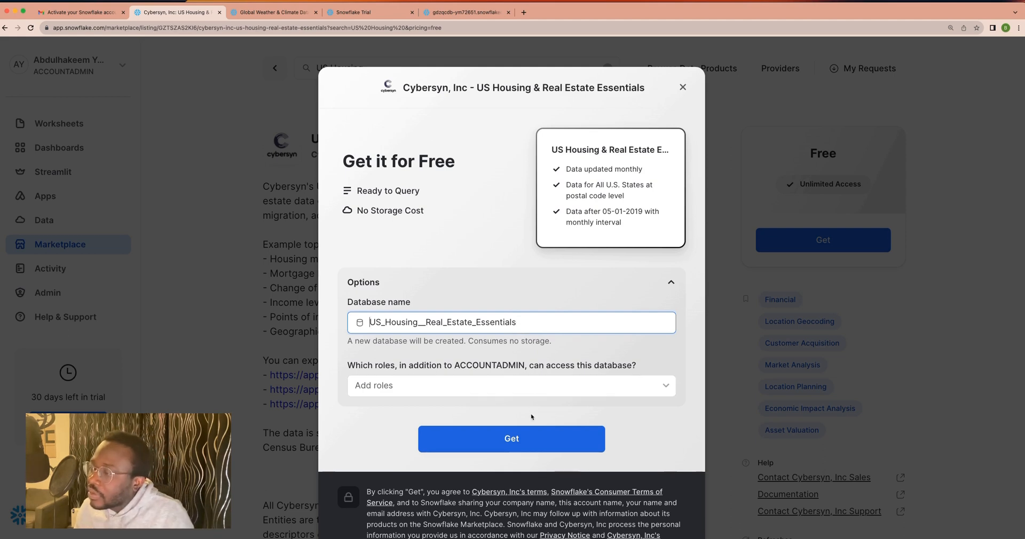
click(512, 438)
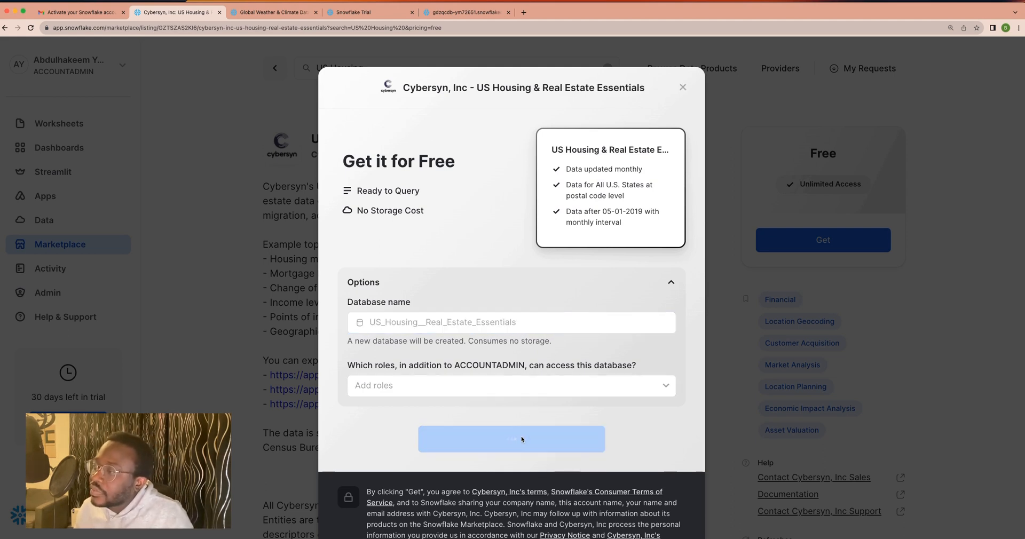
click(511, 438)
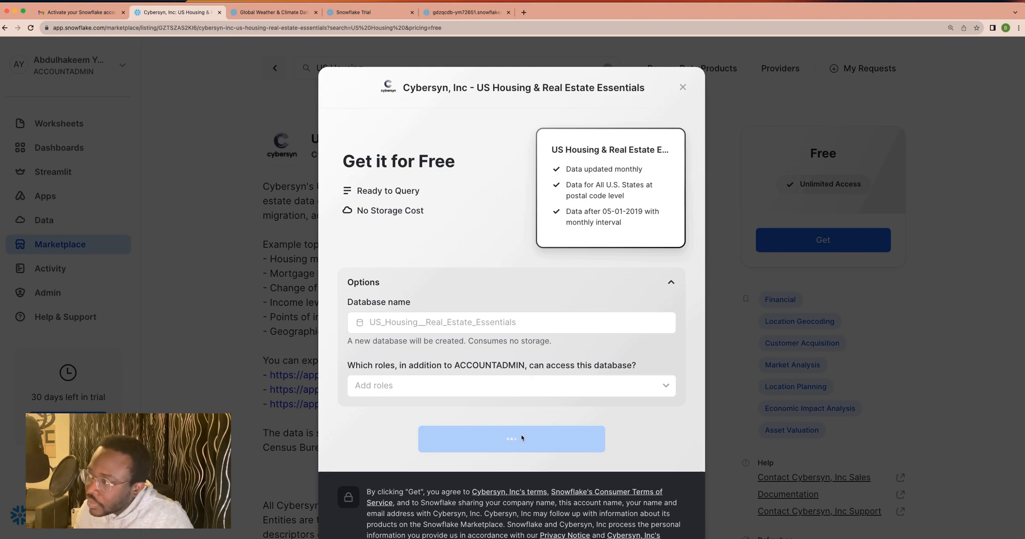
click(512, 438)
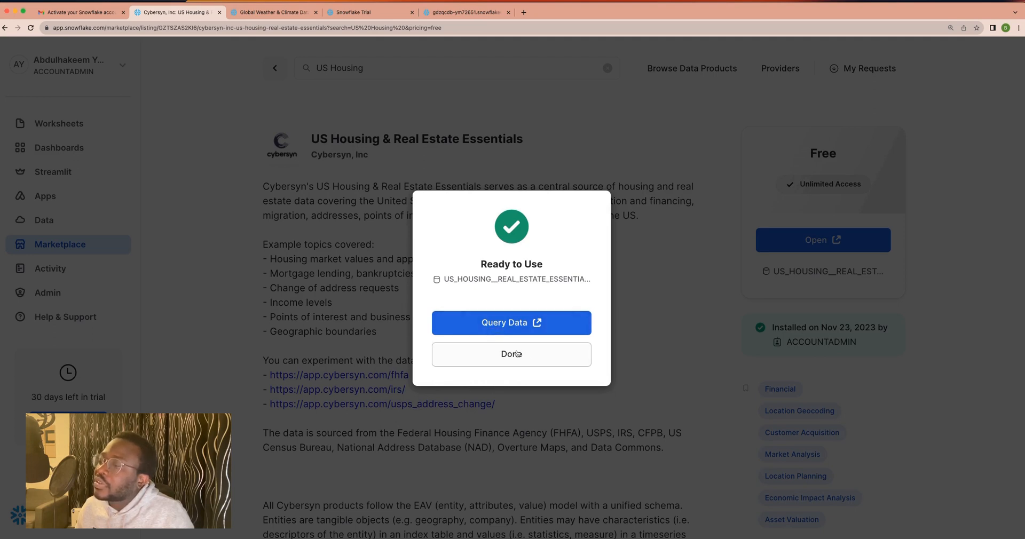
mouse_move(511, 328)
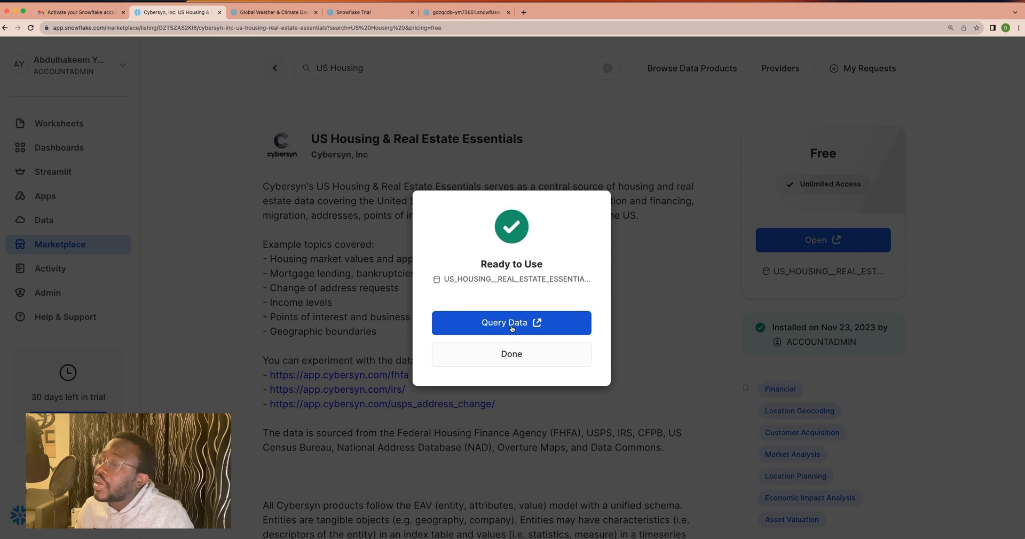
Choose Query Data for the installed housing data and dismiss the confirmation
click(511, 323)
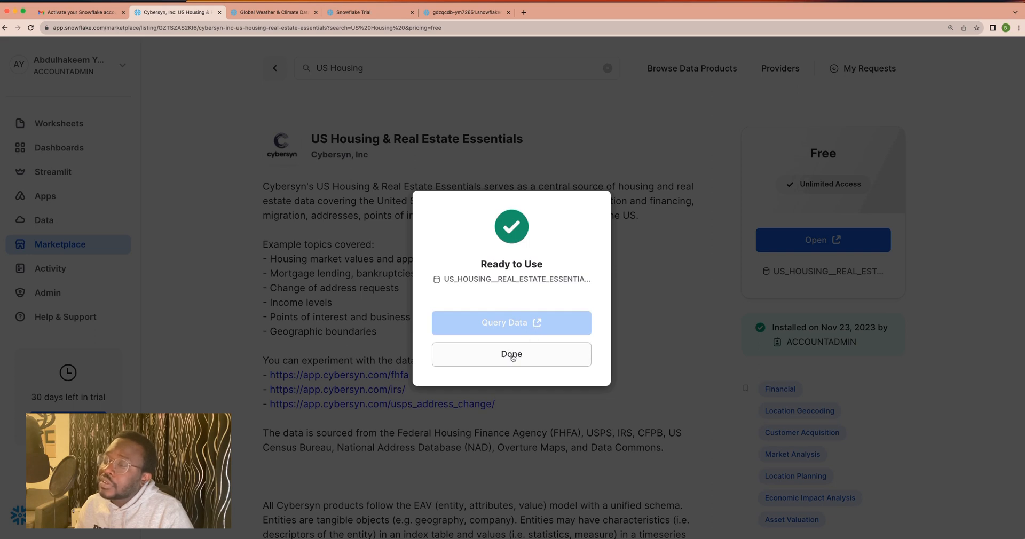
click(510, 323)
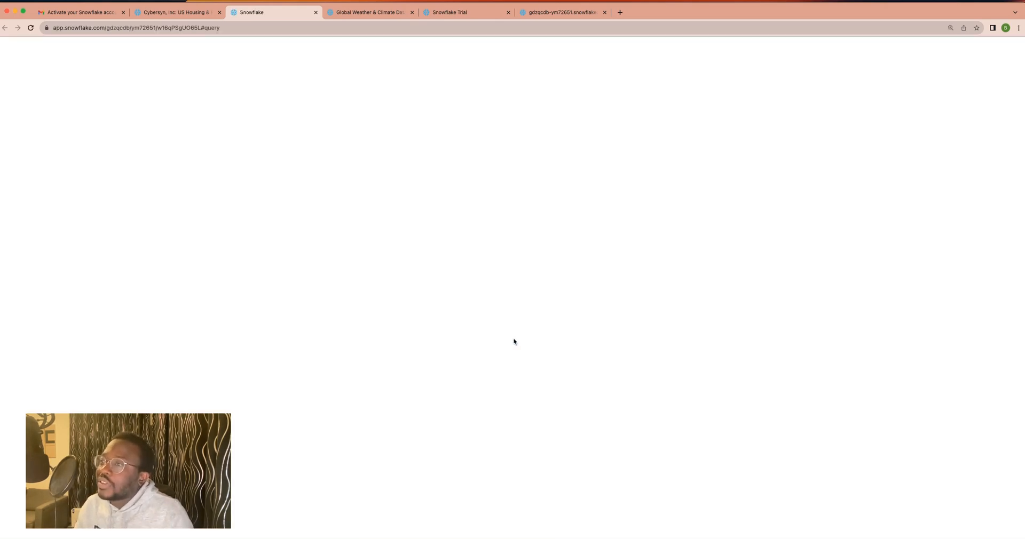
Review the sample US Housing worksheet and expand US_HOUSING__REAL_ESTATE_ESSENTIALS to its CYBERSYN schema
click(274, 12)
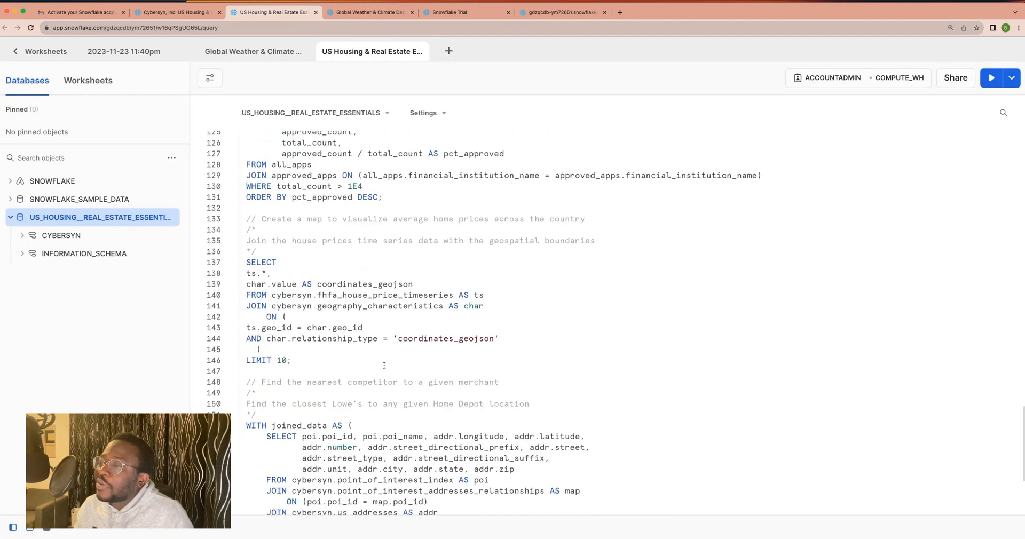
scroll(up, 3)
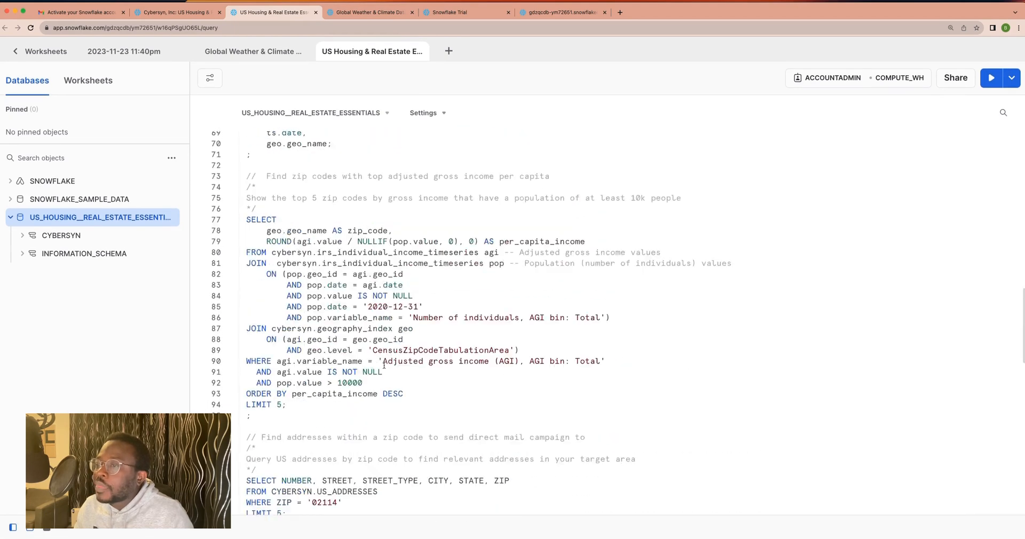
scroll(up, 3)
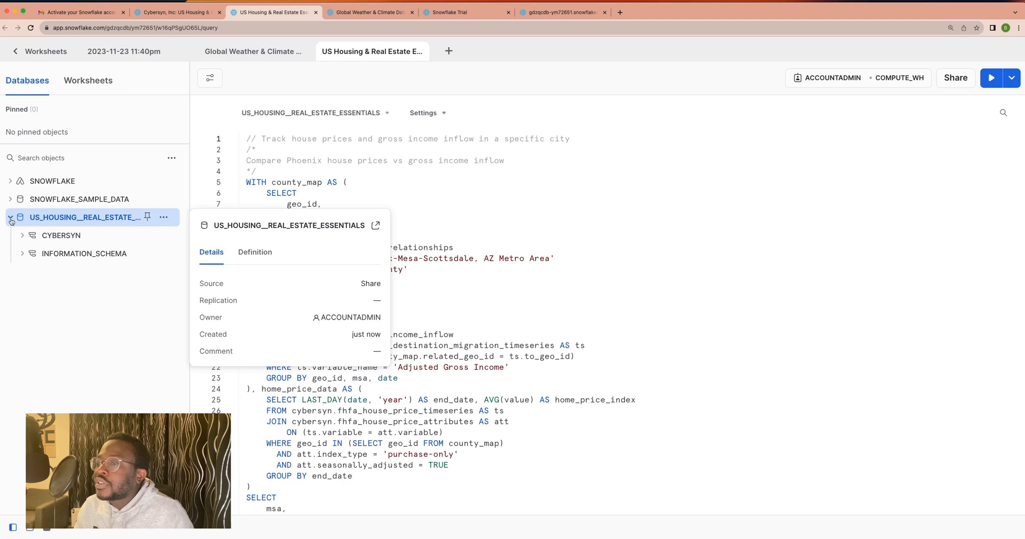
click(11, 217)
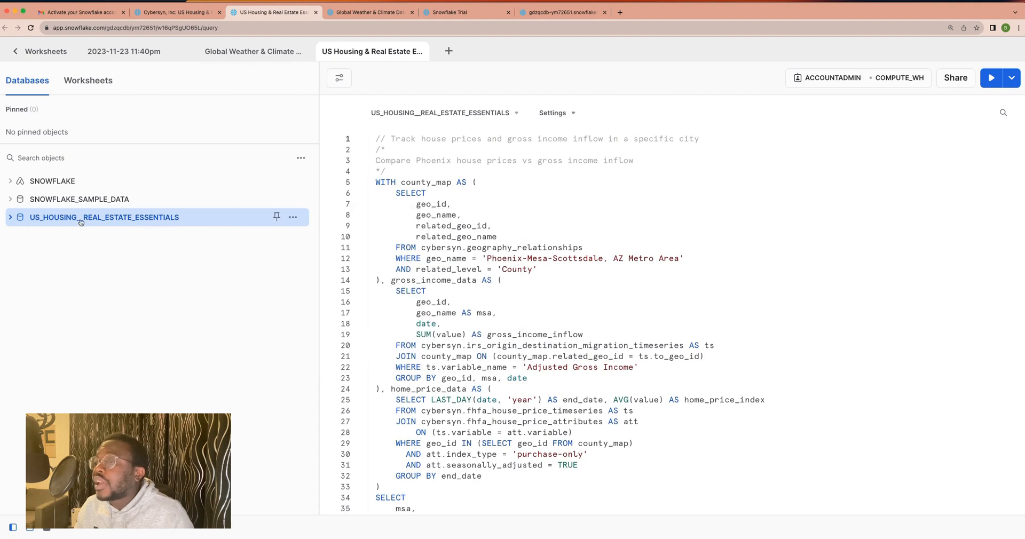
click(104, 216)
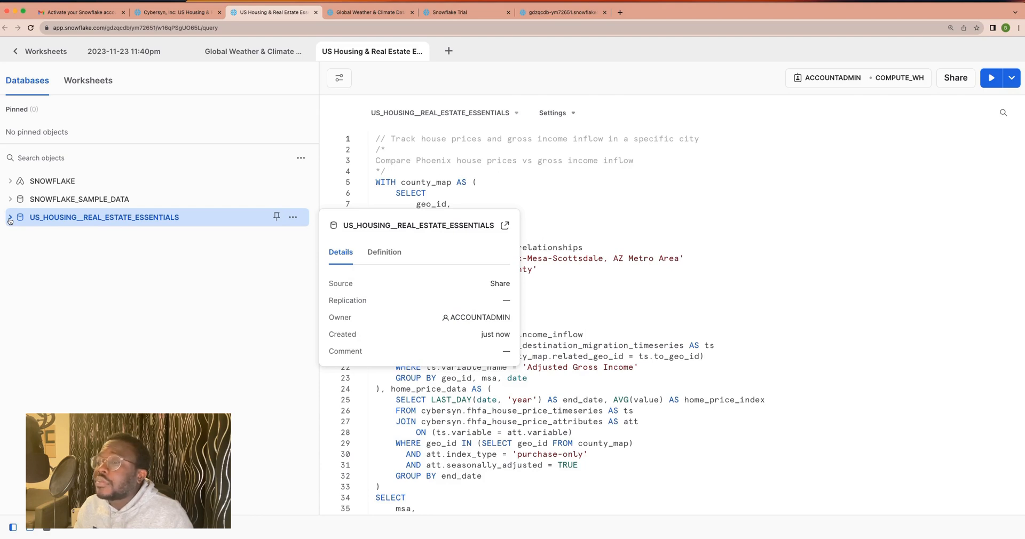
click(10, 220)
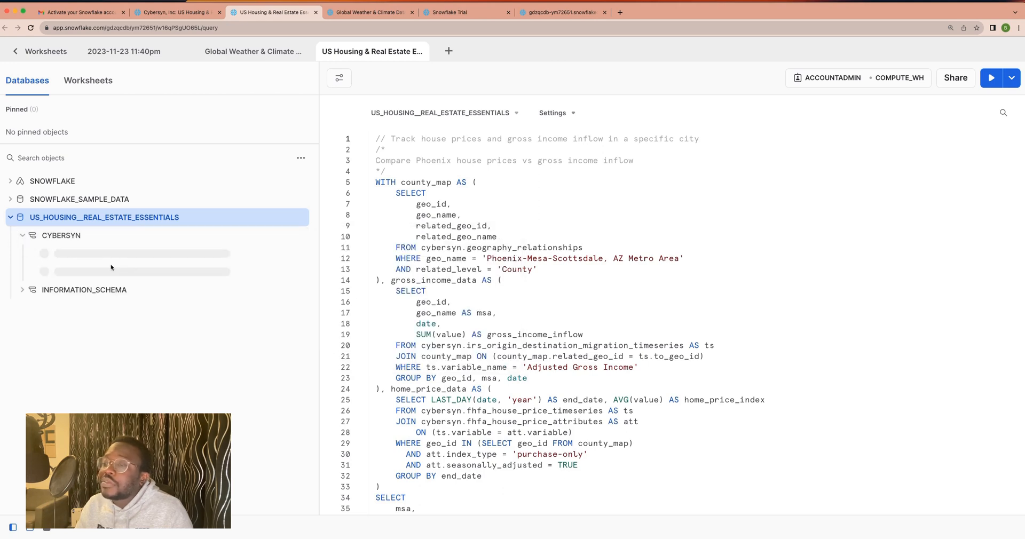
mouse_move(94, 258)
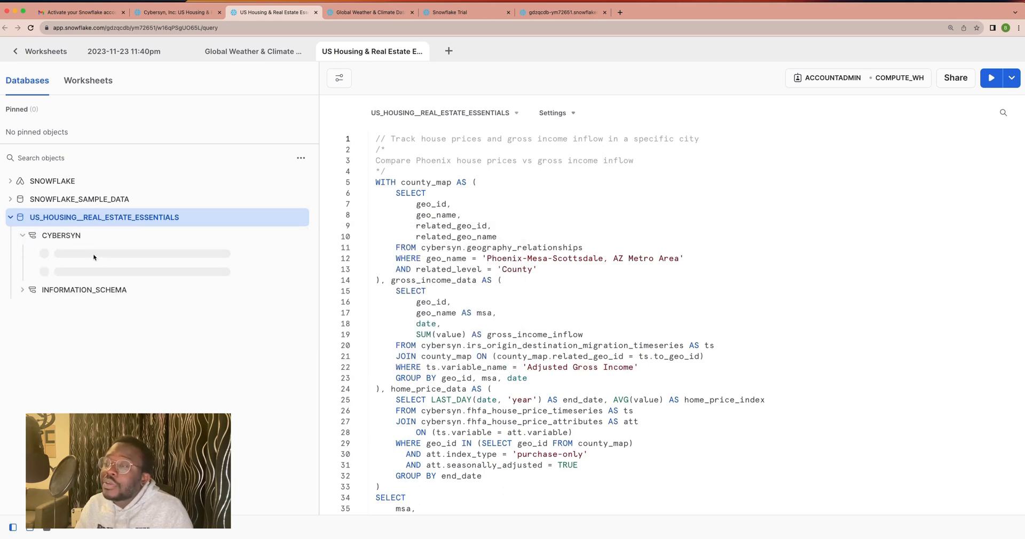
Collapse the database trees and begin a fresh "select" query in the emptied editor
click(54, 254)
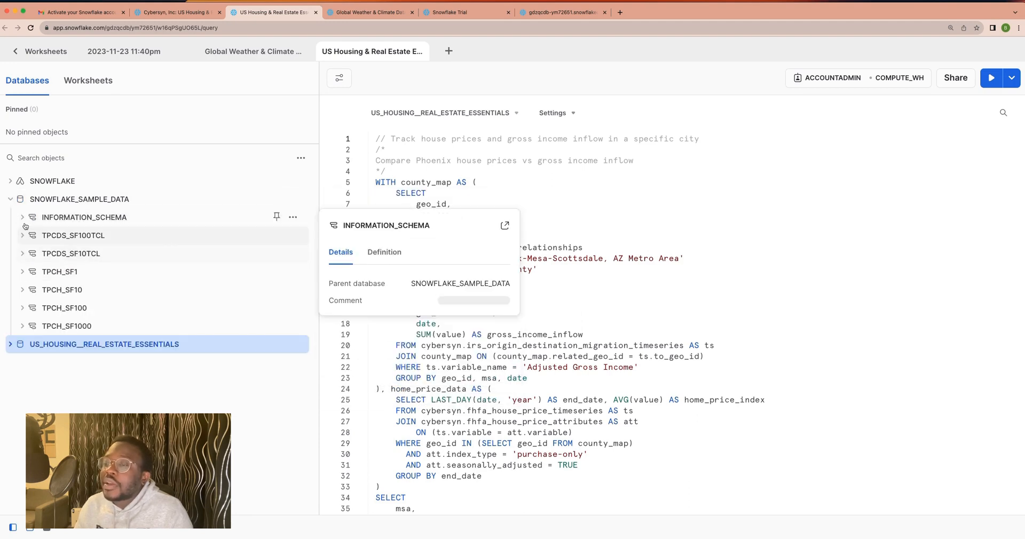
click(11, 198)
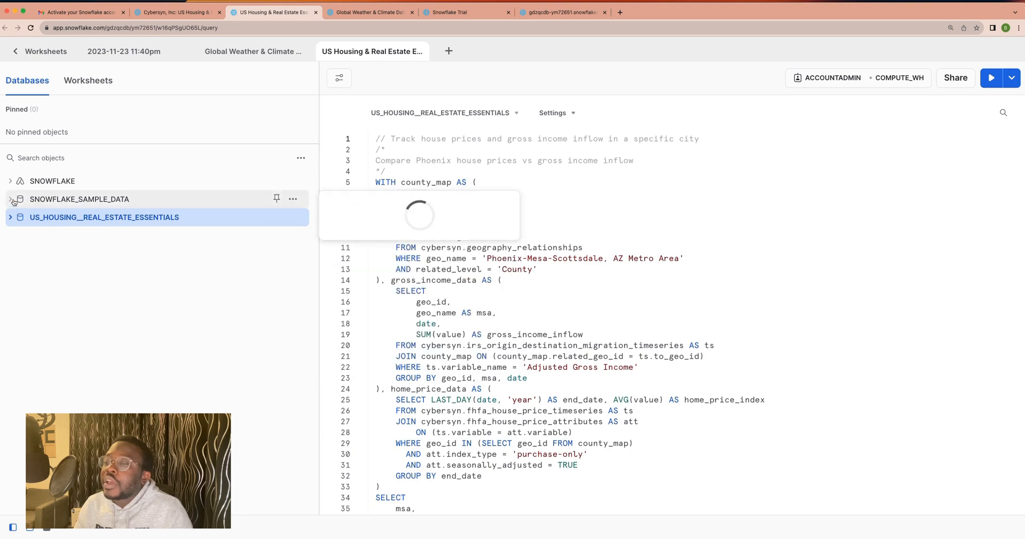
click(103, 217)
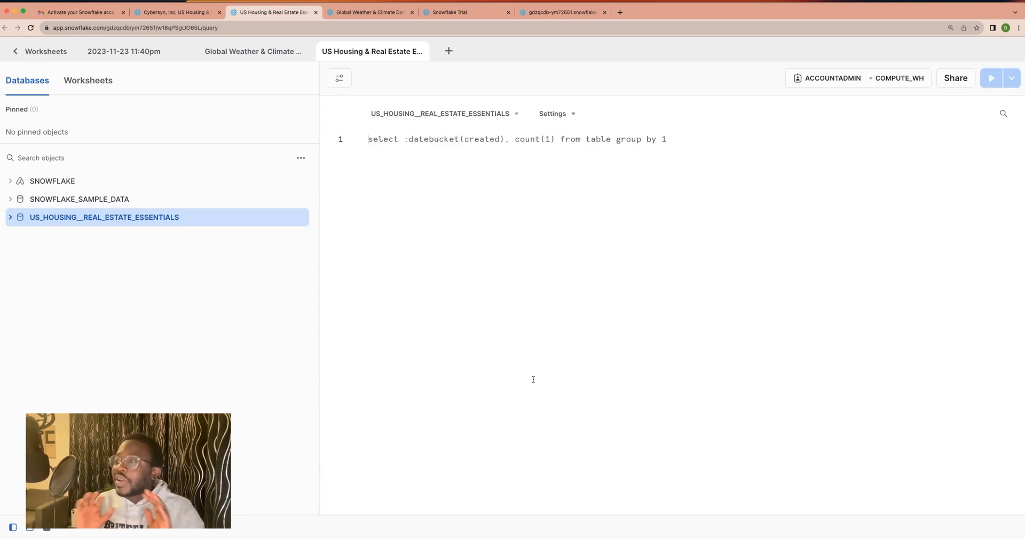
text(select * from us)
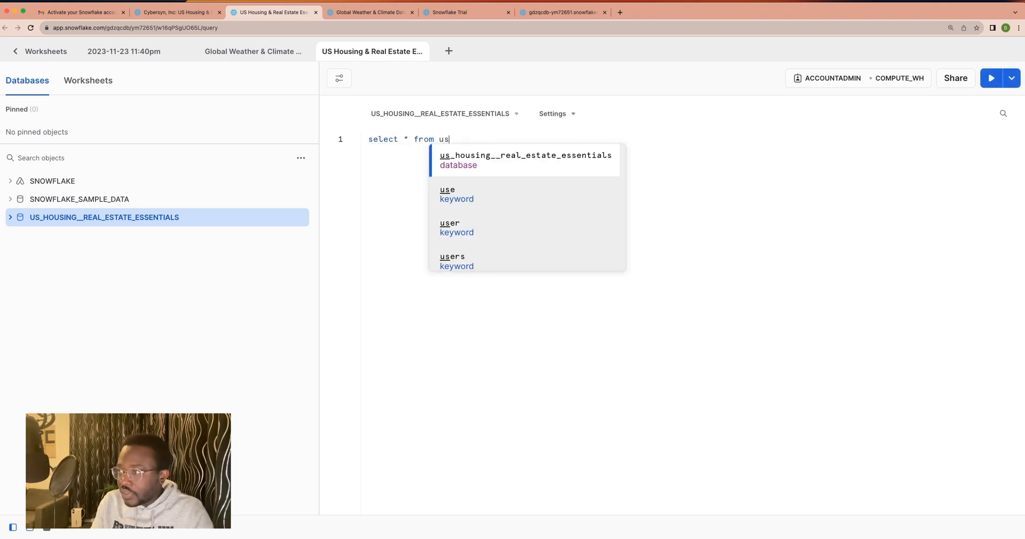
Complete the query as "select * from us_housing__real_estate_essentials" after checking the worksheet context
click(525, 154)
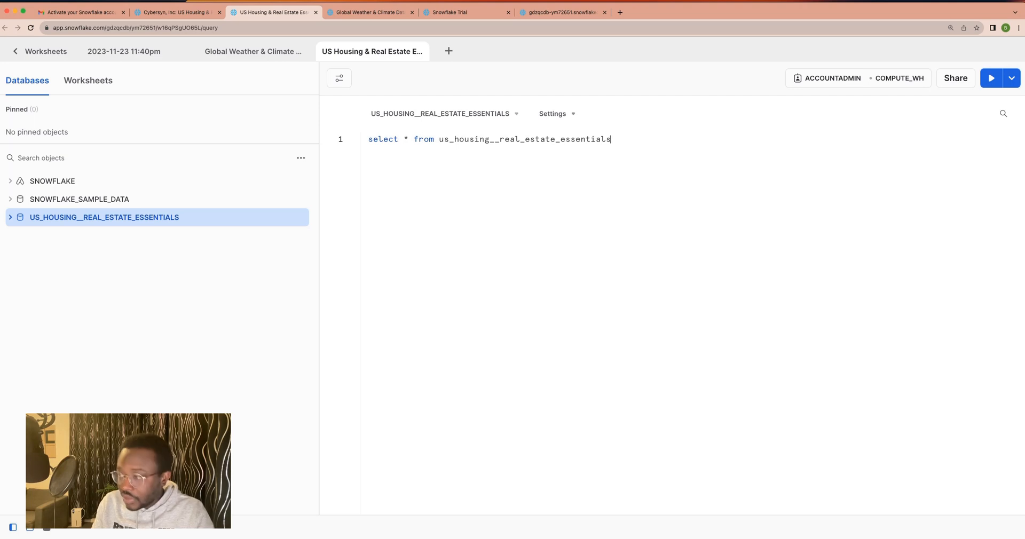
key(Backspace)
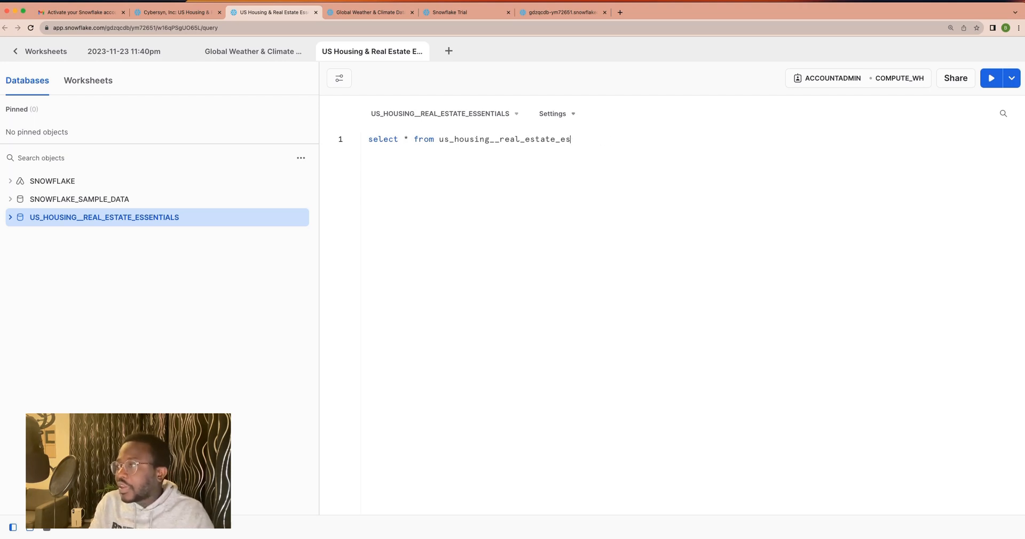
key(Backspace)
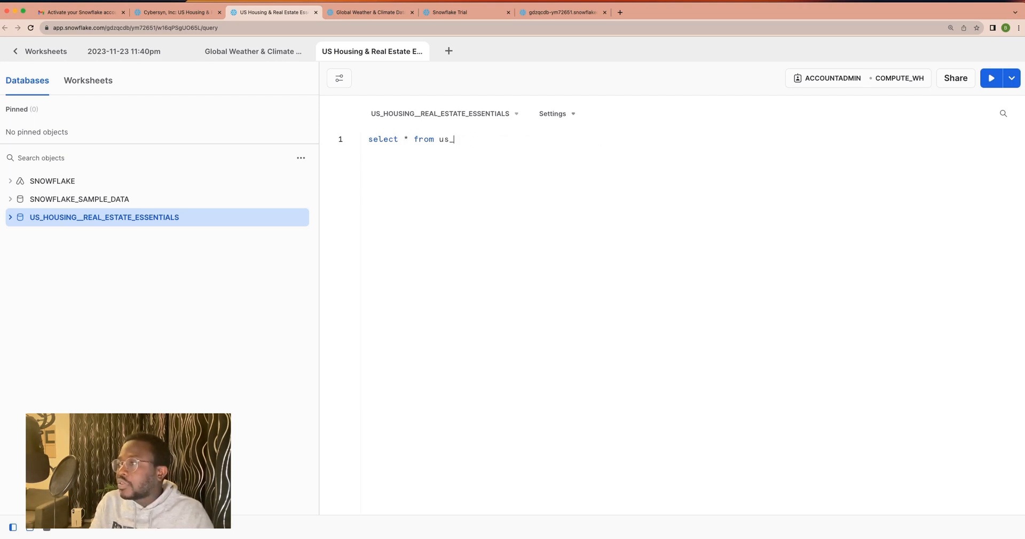
key(Backspace)
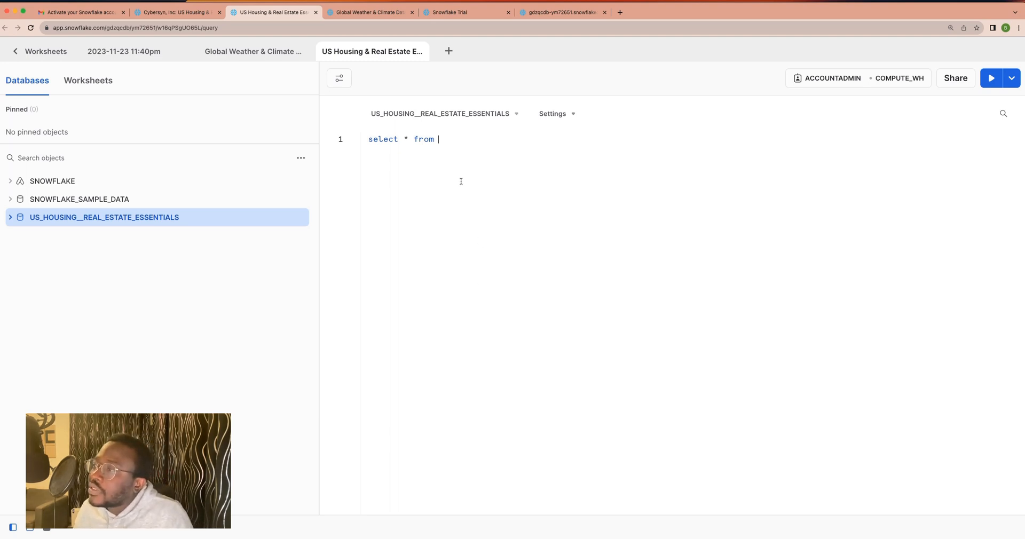
click(442, 113)
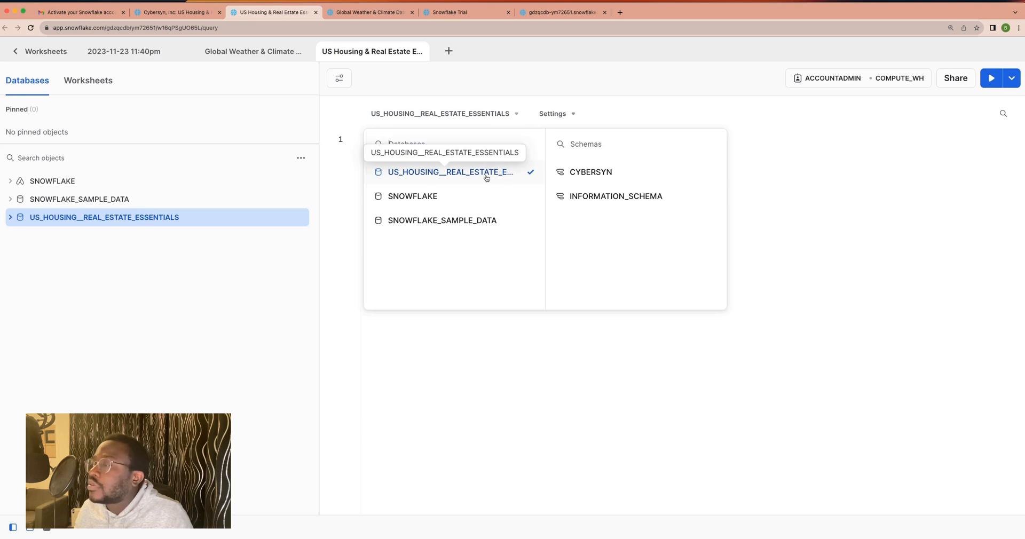
mouse_move(503, 178)
text(select * from)
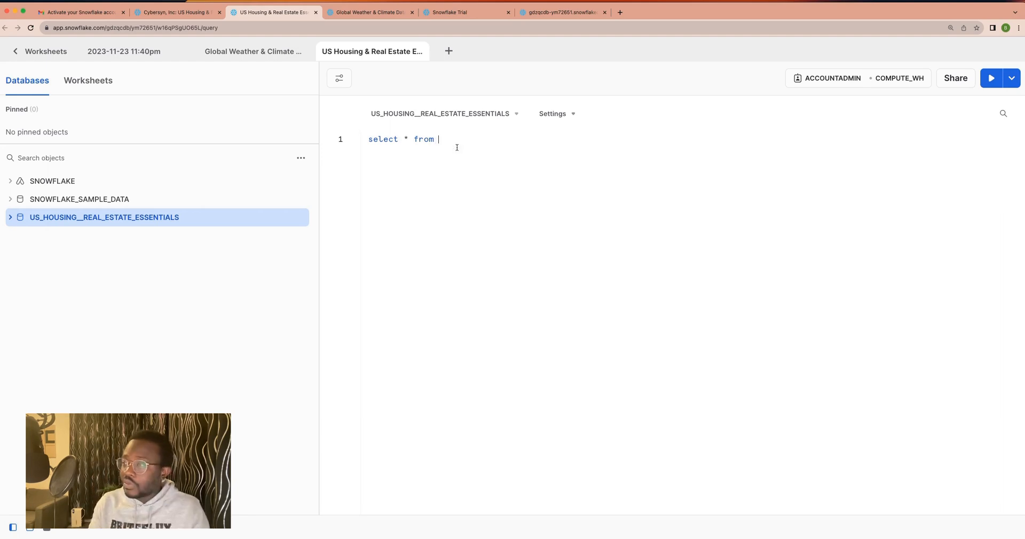
text(us)
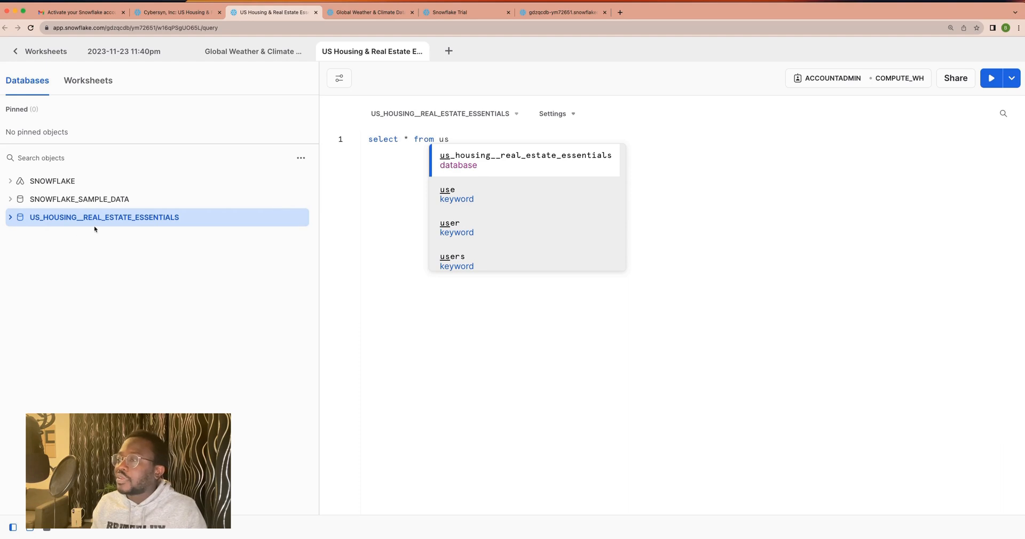
click(525, 160)
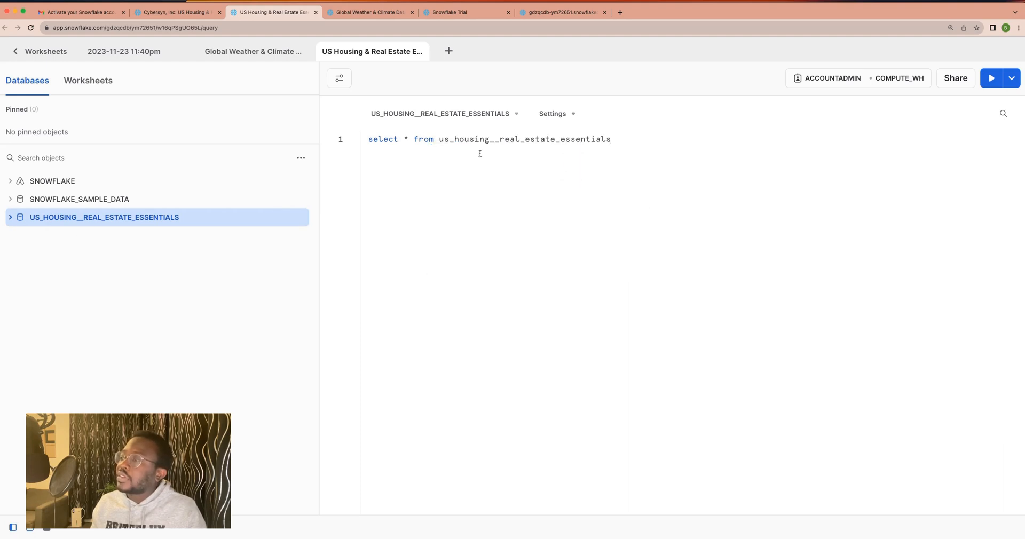
mouse_move(677, 138)
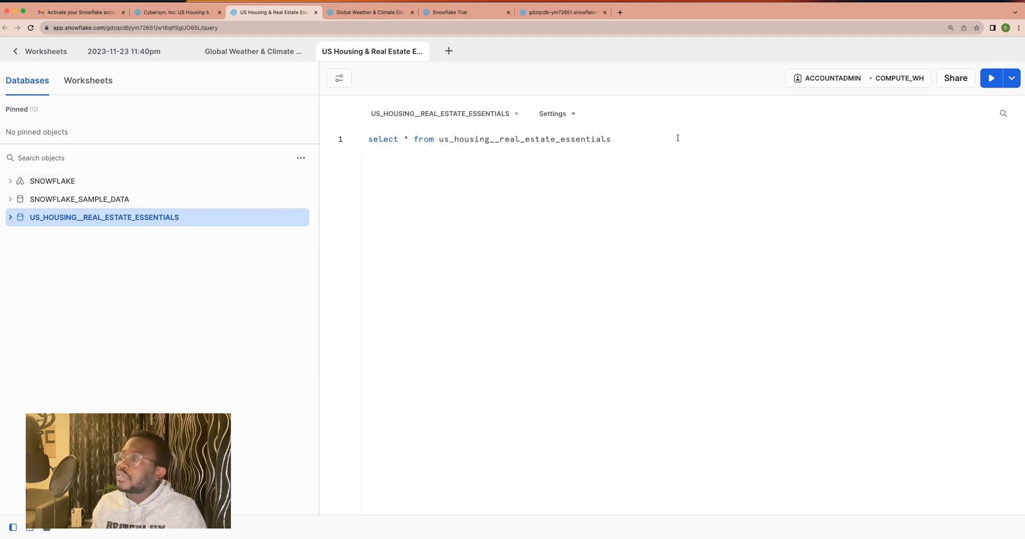
Extend the query to us_housing__real_estate_essentials.cybersyn.cybersyn_data_catalog using the CYBERSYN views list
click(103, 217)
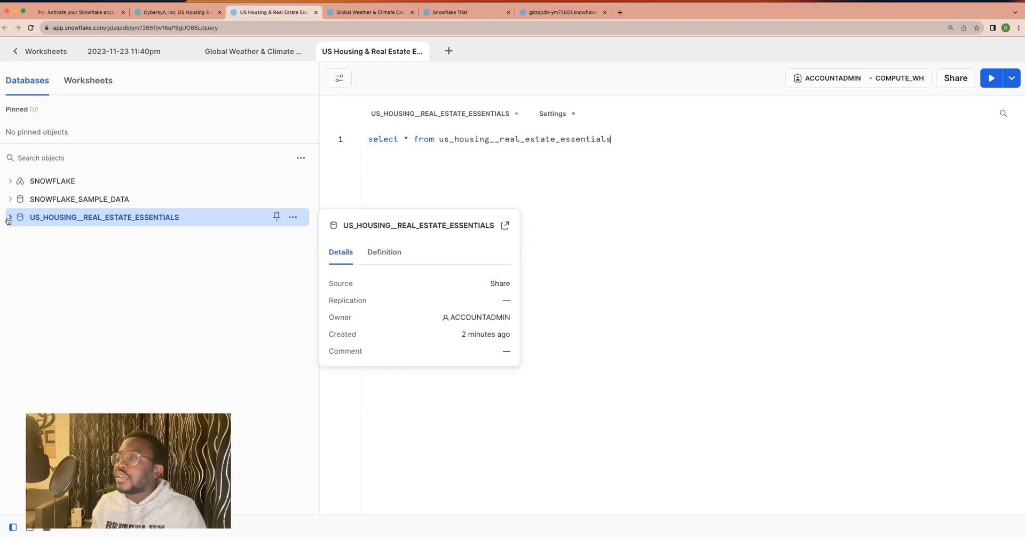
click(9, 217)
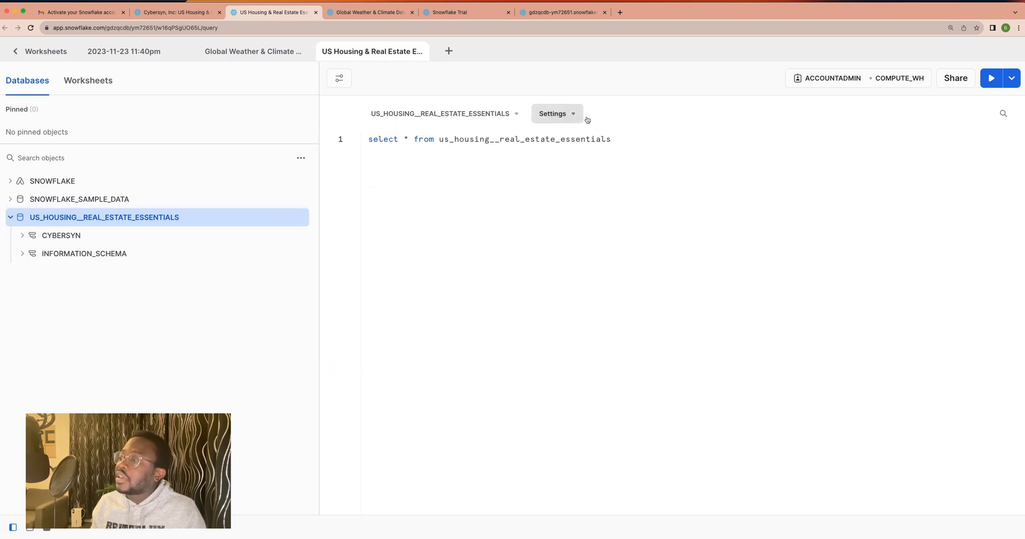
text(.)
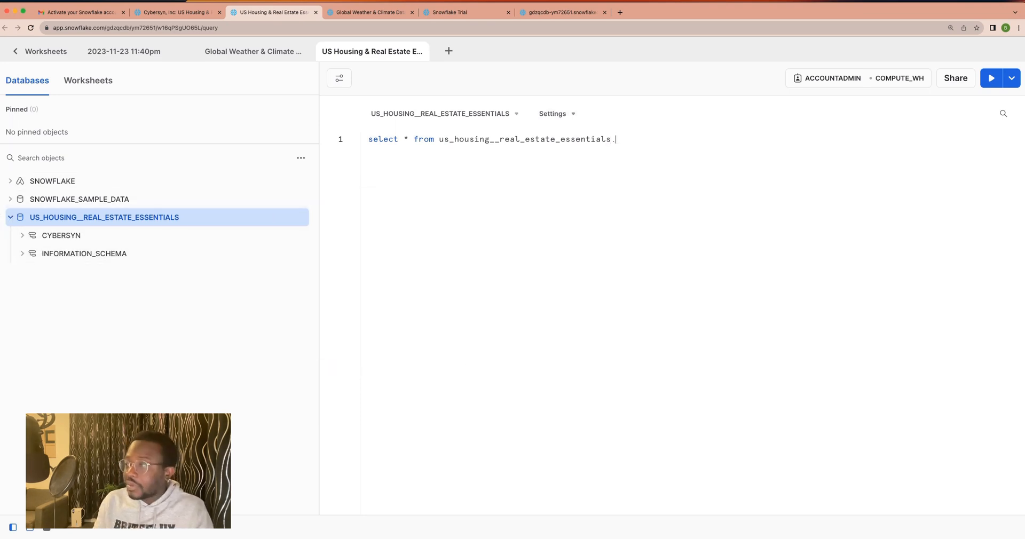
text(cybersyn)
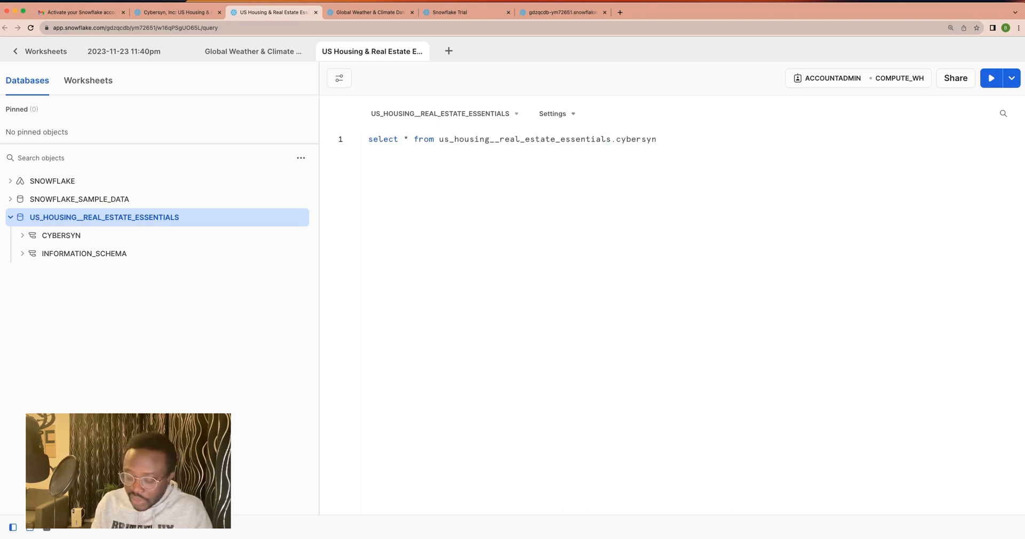
text(.)
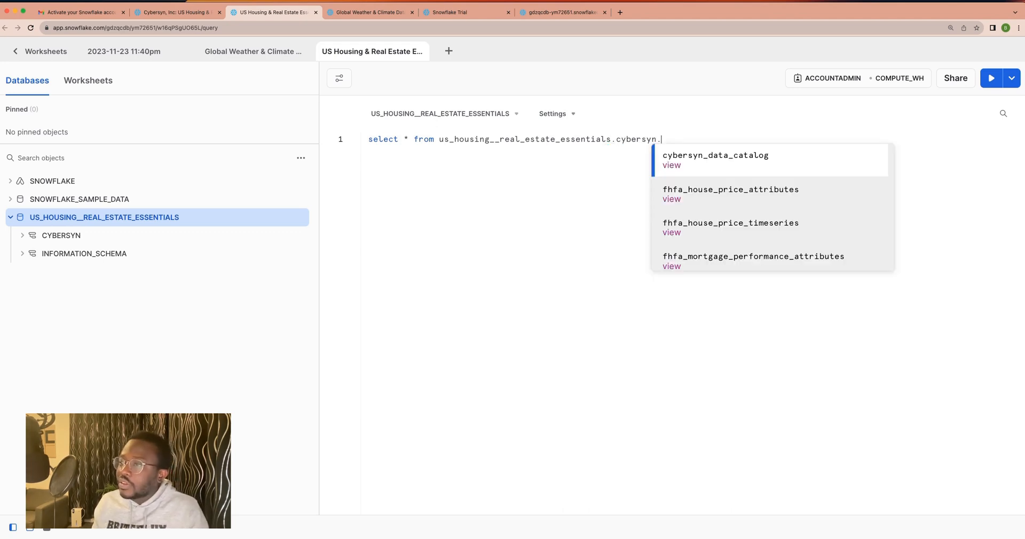
mouse_move(61, 234)
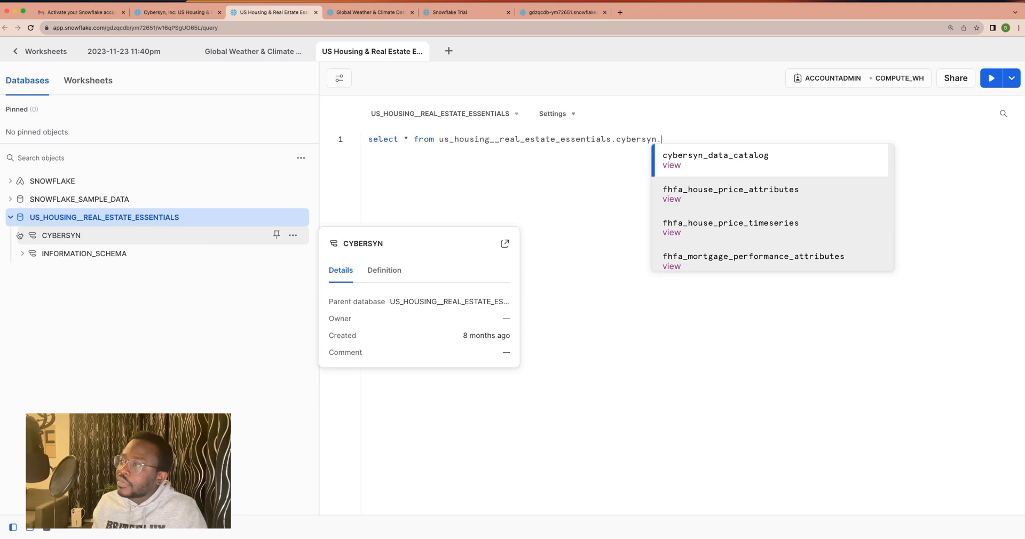
click(715, 159)
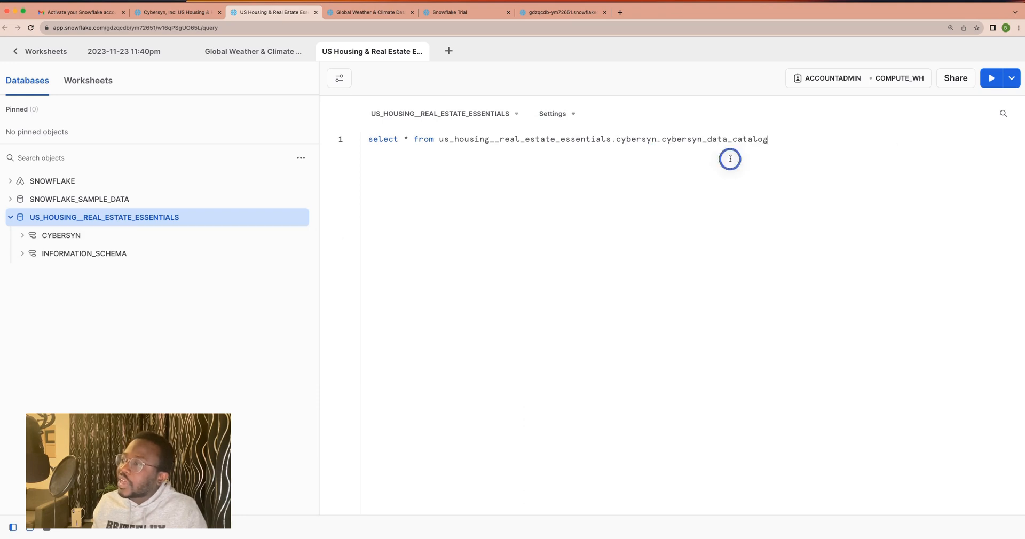
mouse_move(877, 146)
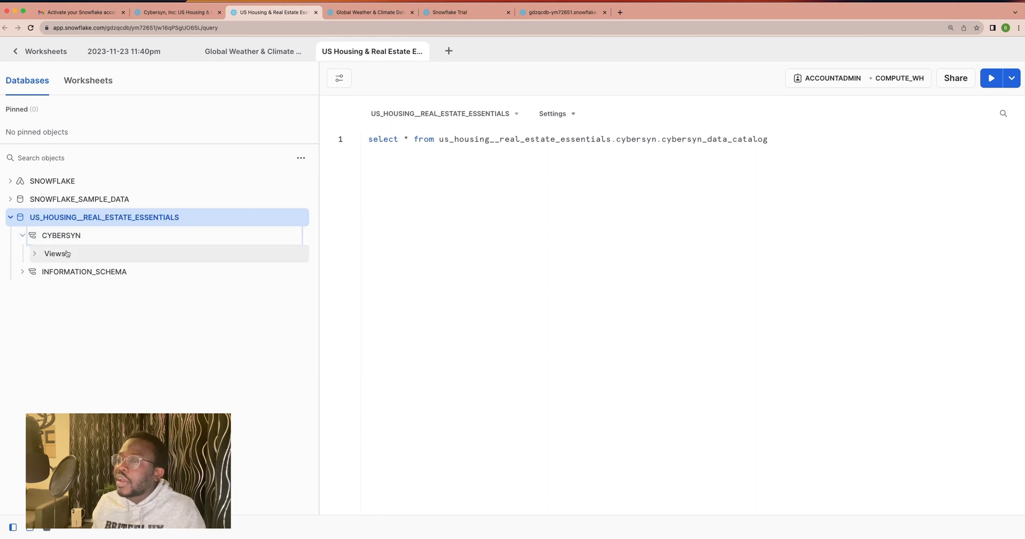
click(55, 254)
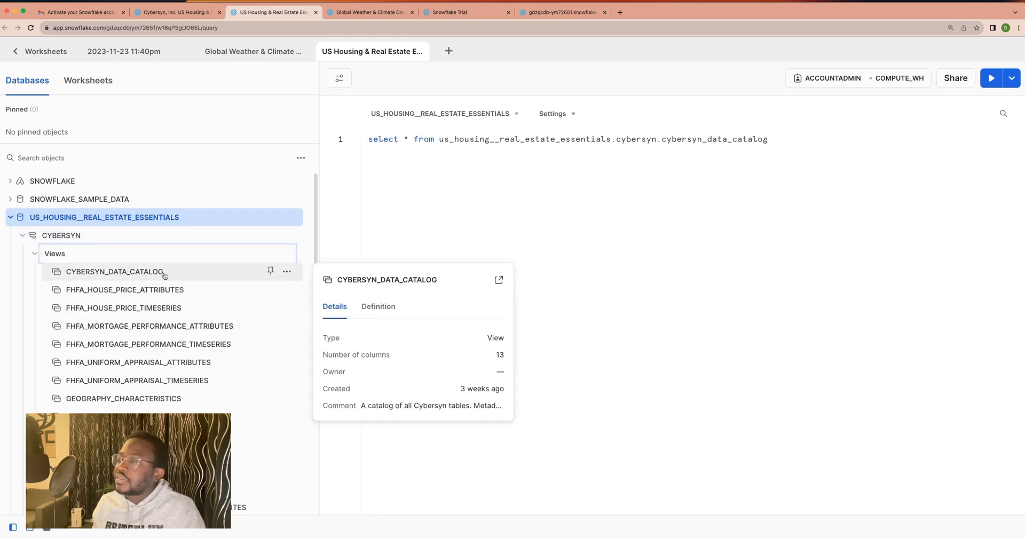
mouse_move(561, 227)
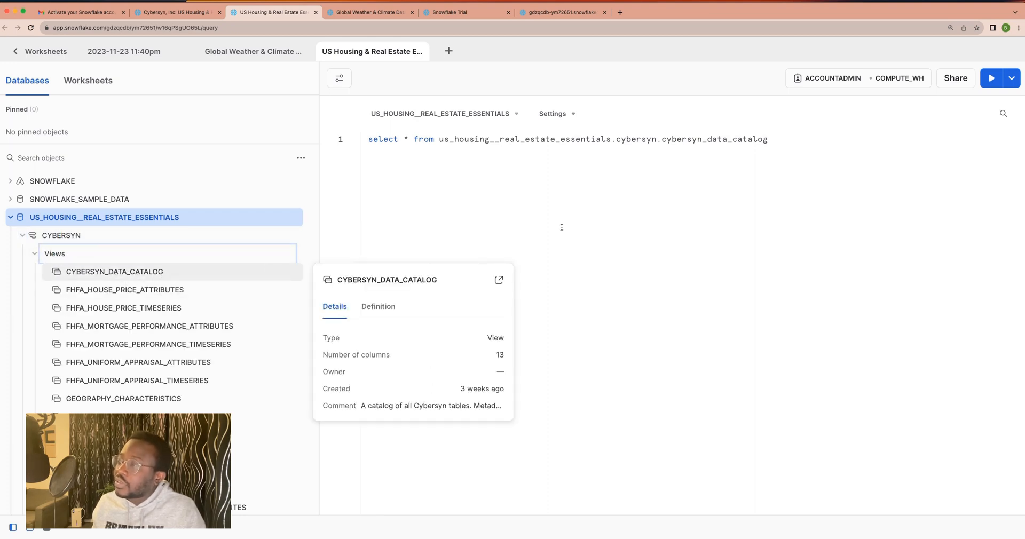
click(455, 157)
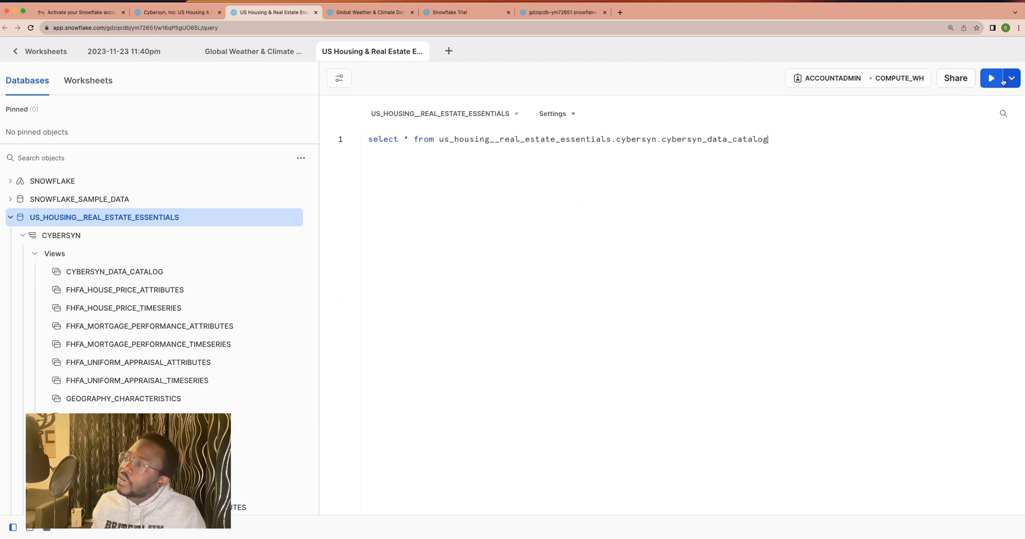
mouse_move(881, 141)
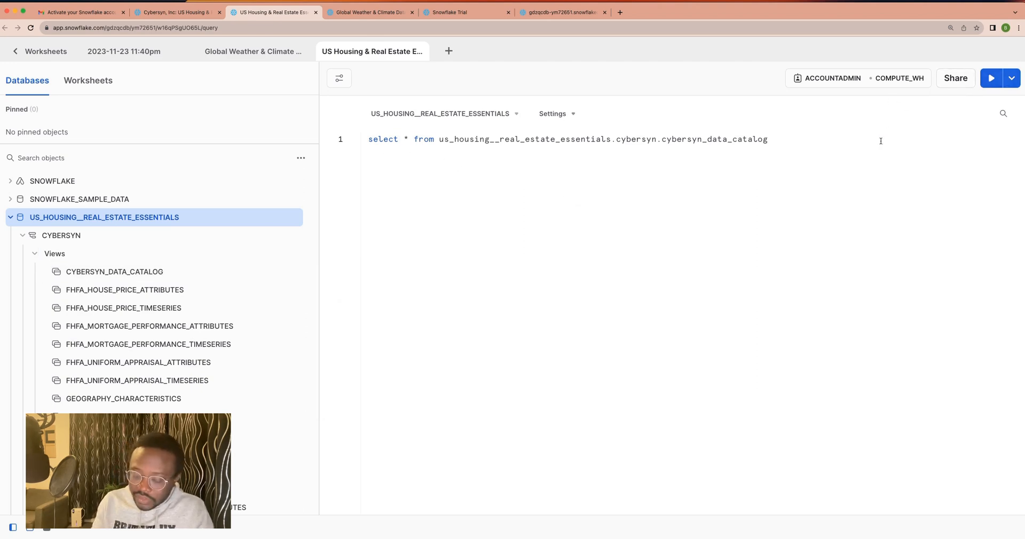
Cap the data catalog query at "limit 5" and run it
text(li)
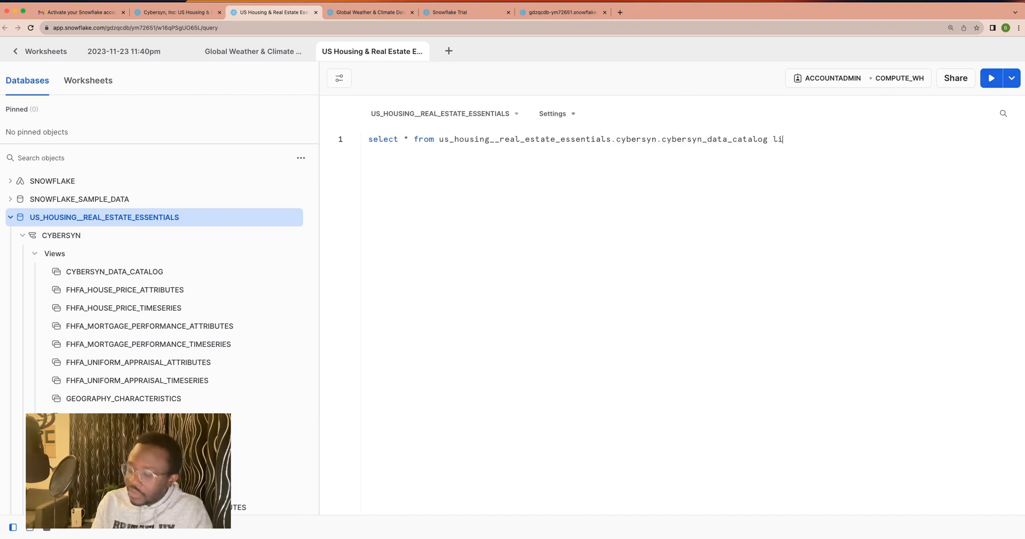
text(mit 5)
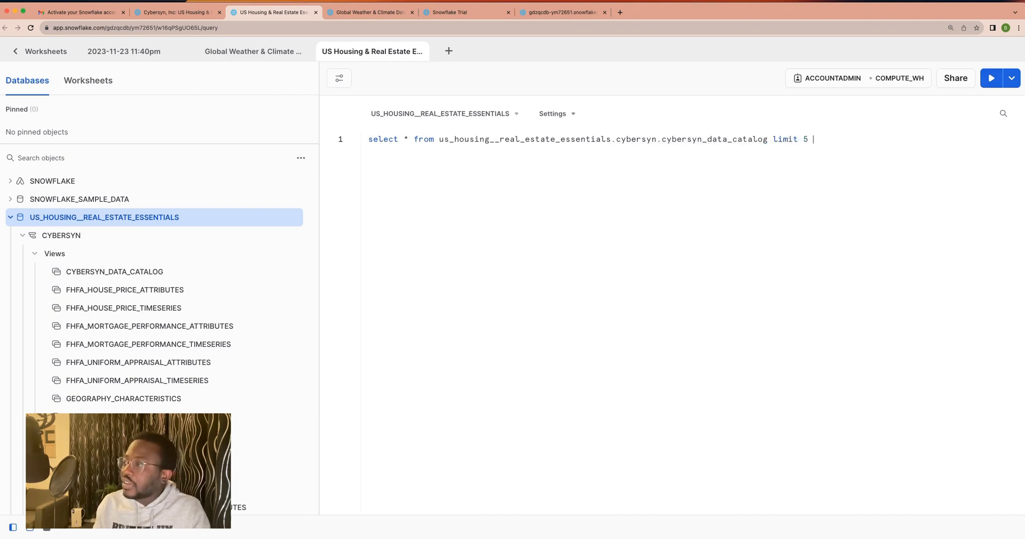
click(991, 78)
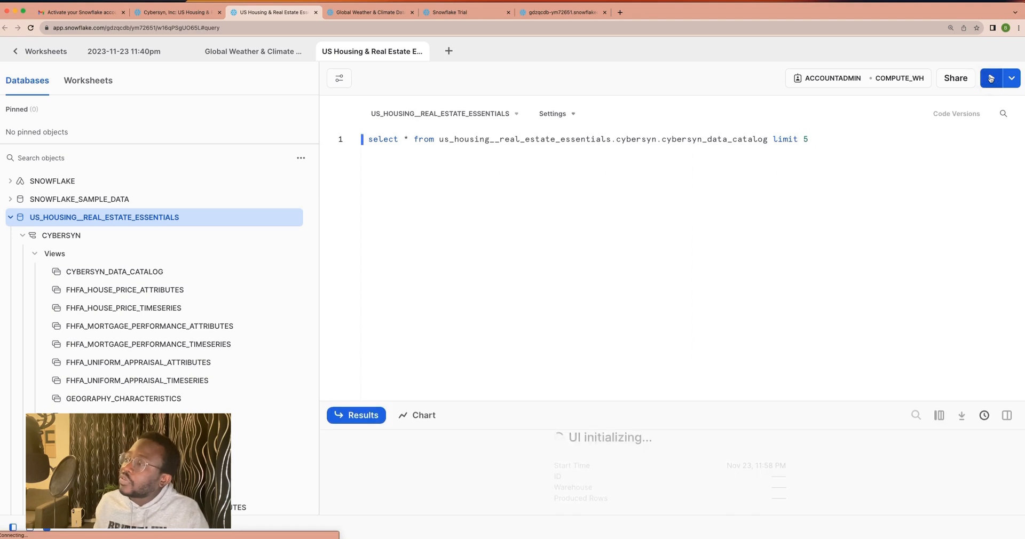
Enlarge the results area and scroll the five data catalog rows across their columns
click(991, 78)
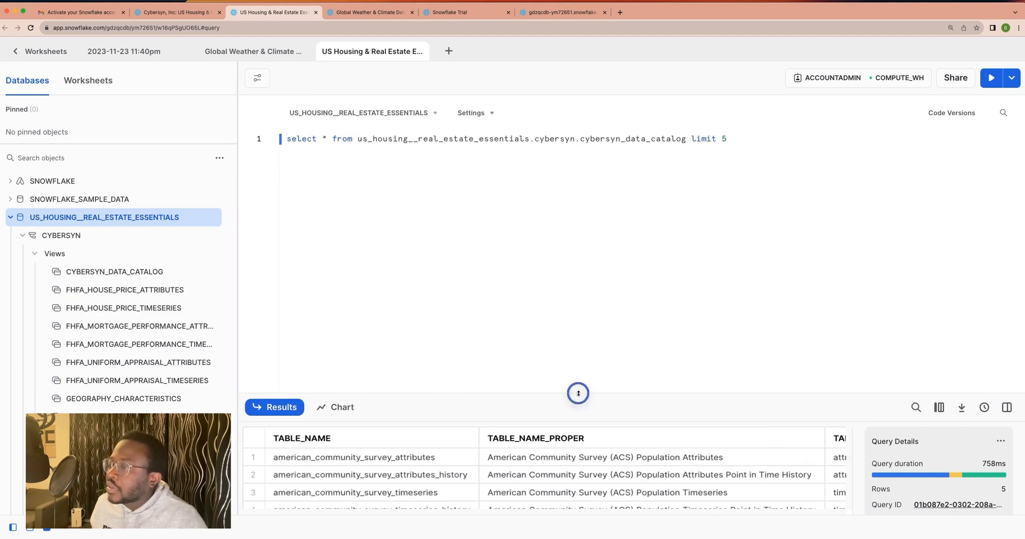
drag(577, 393, 578, 294)
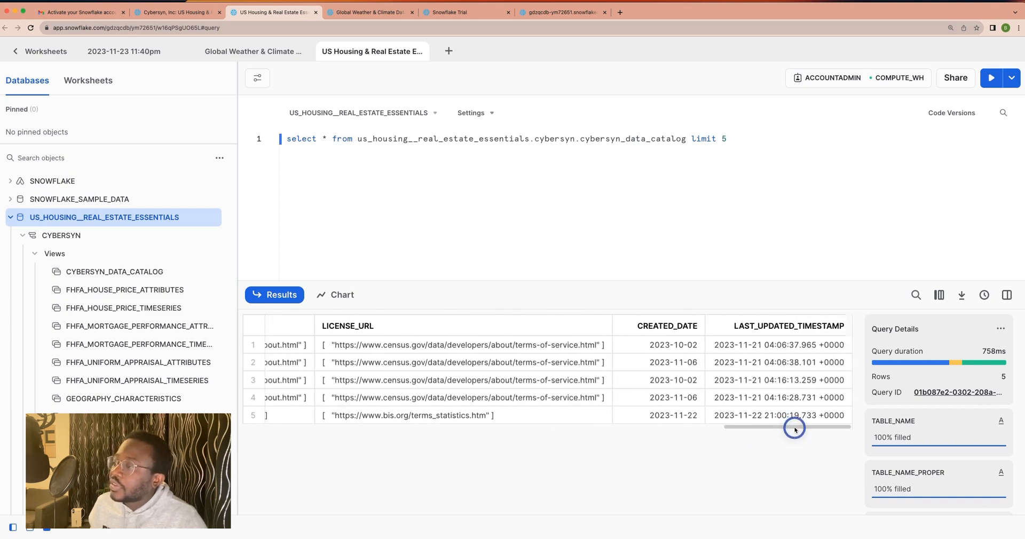
scroll(left, 3)
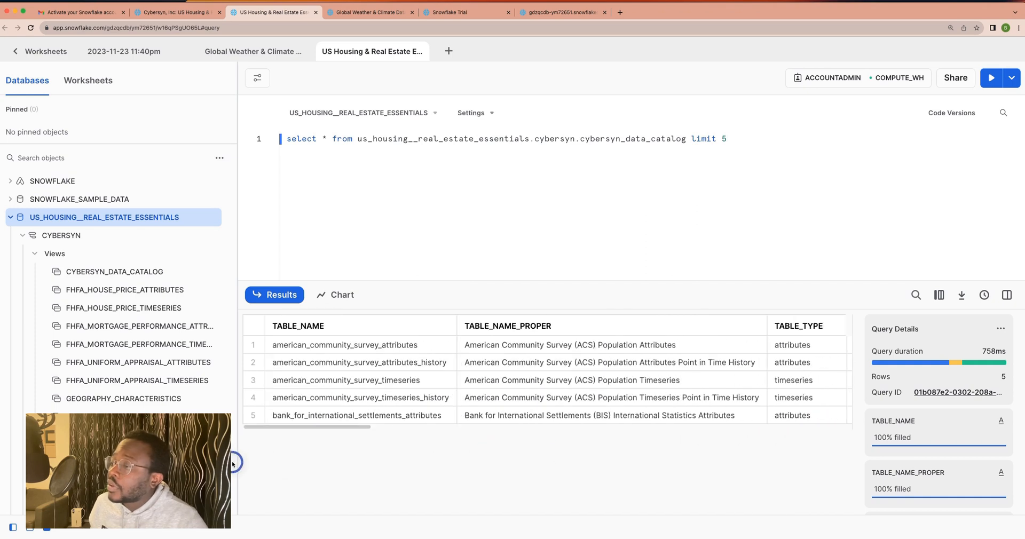
mouse_move(305, 462)
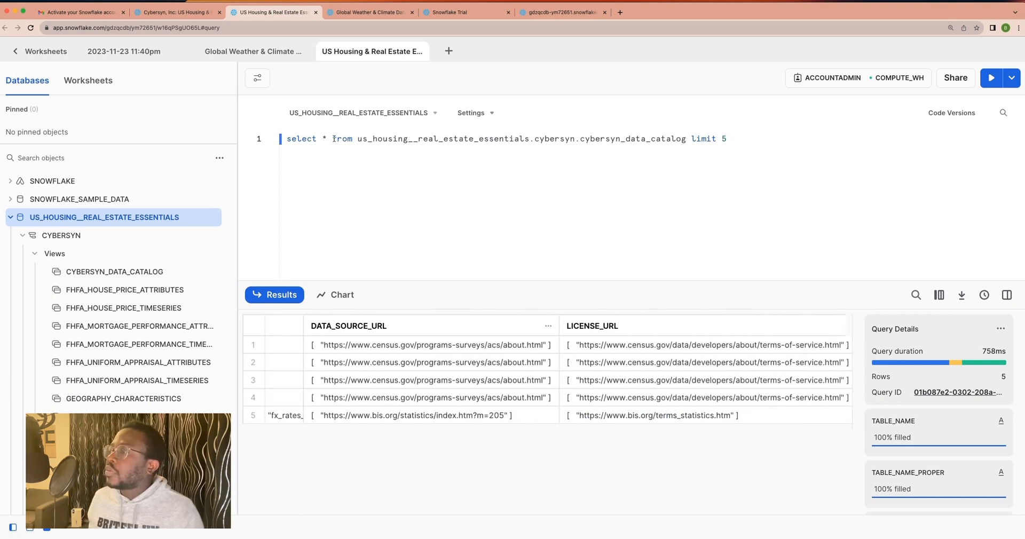
Split the query so select, from and limit 5 each sit on their own line
key(Enter)
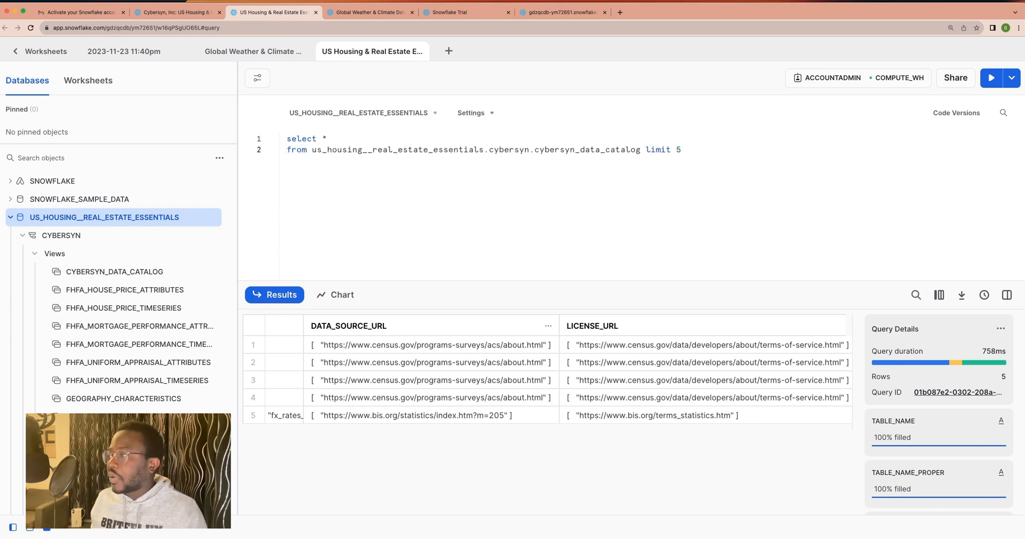
click(643, 150)
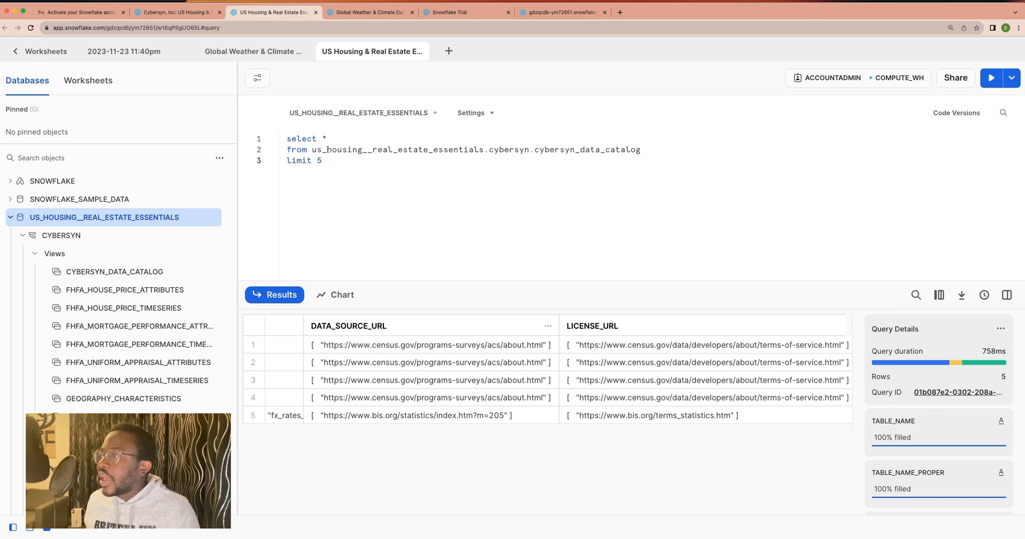
double_click(301, 139)
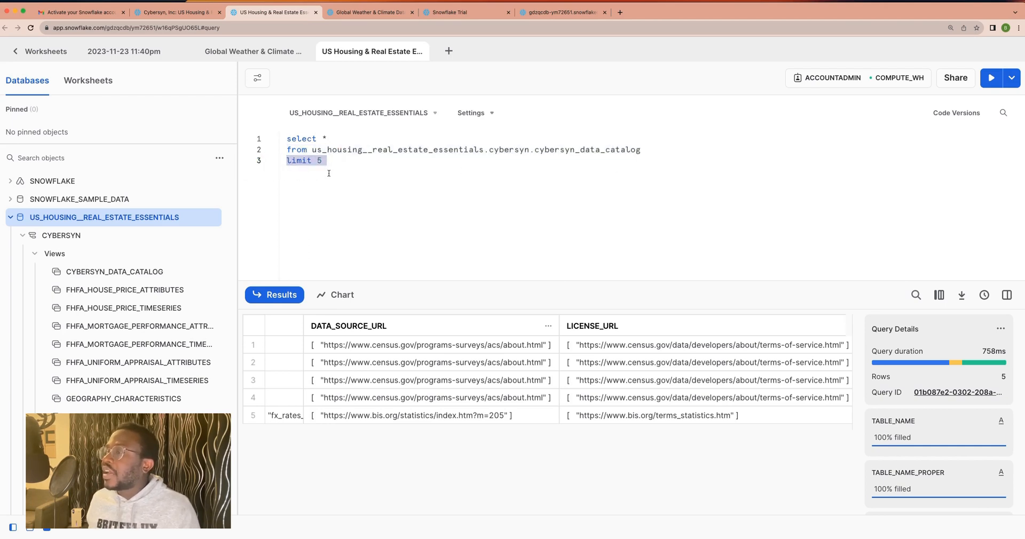
click(327, 161)
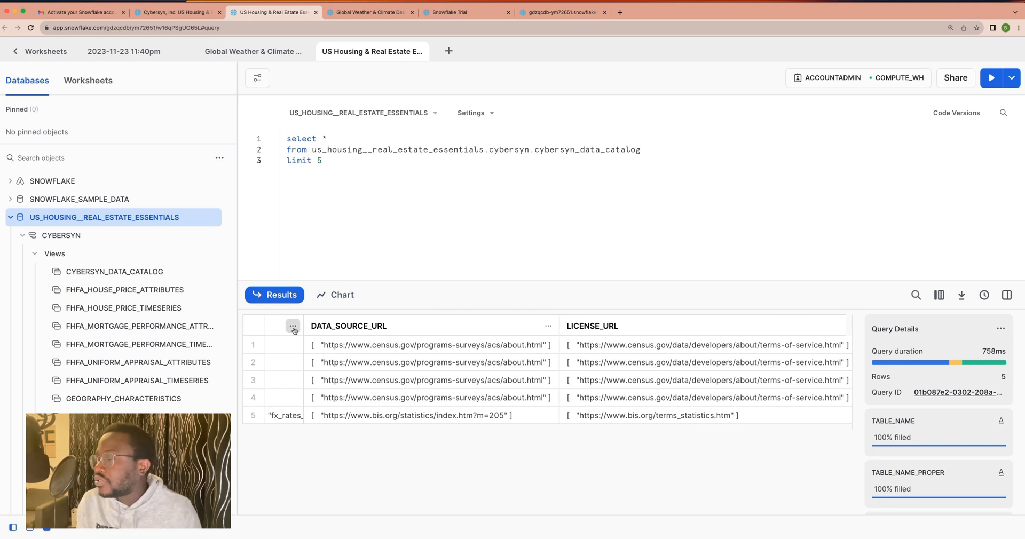
click(326, 161)
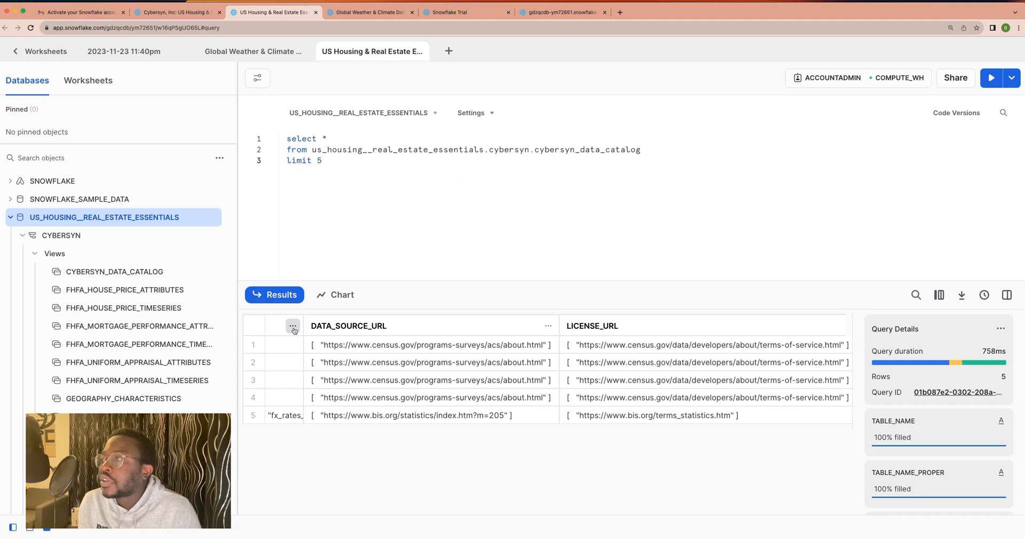
click(325, 161)
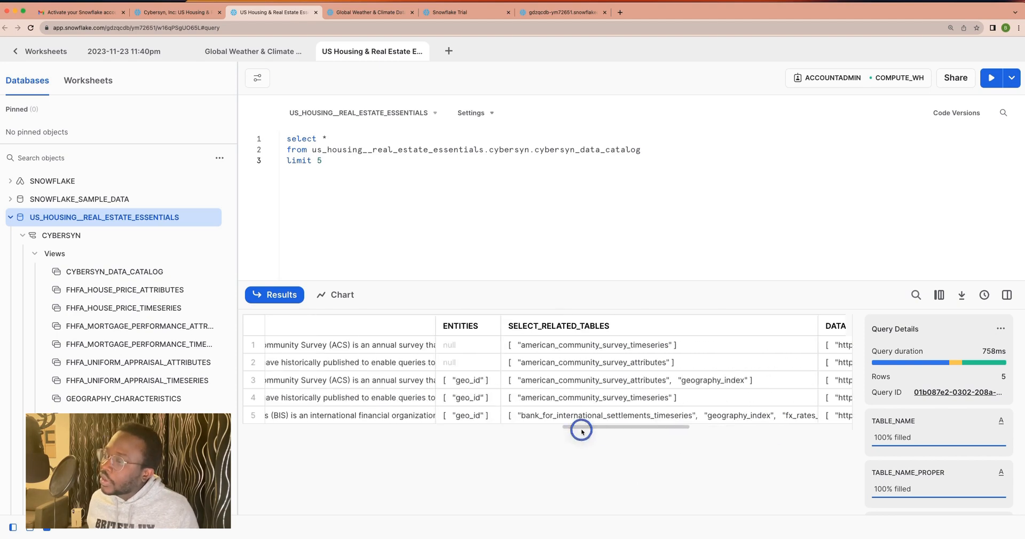
Scroll the result grid right to reveal listing names, license URLs and created dates
drag(581, 430, 475, 427)
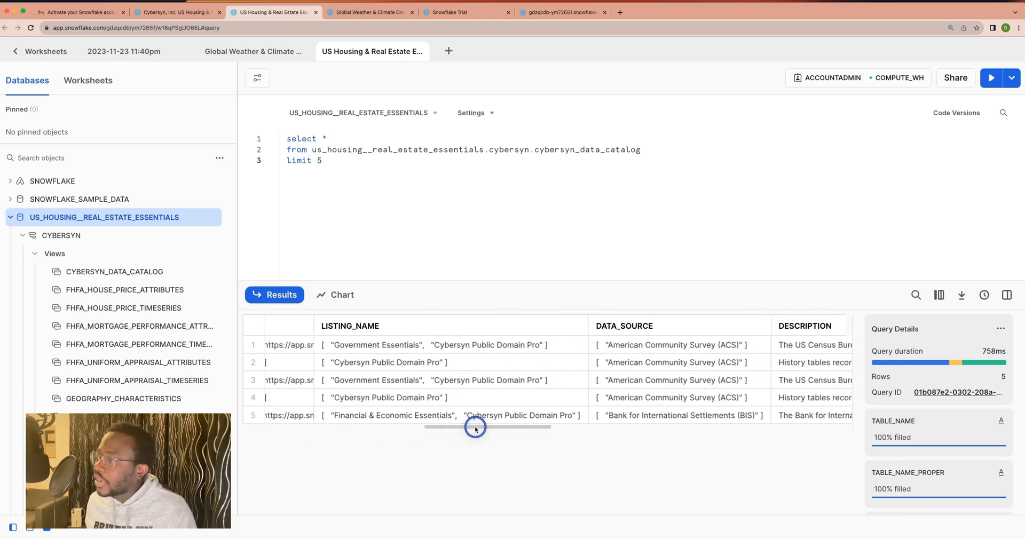
scroll(right, 3)
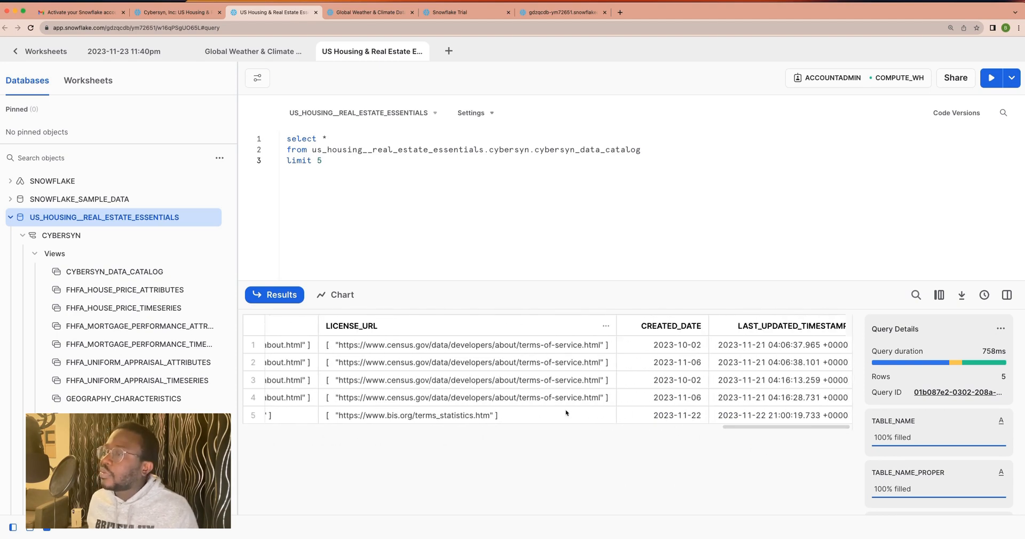
click(258, 161)
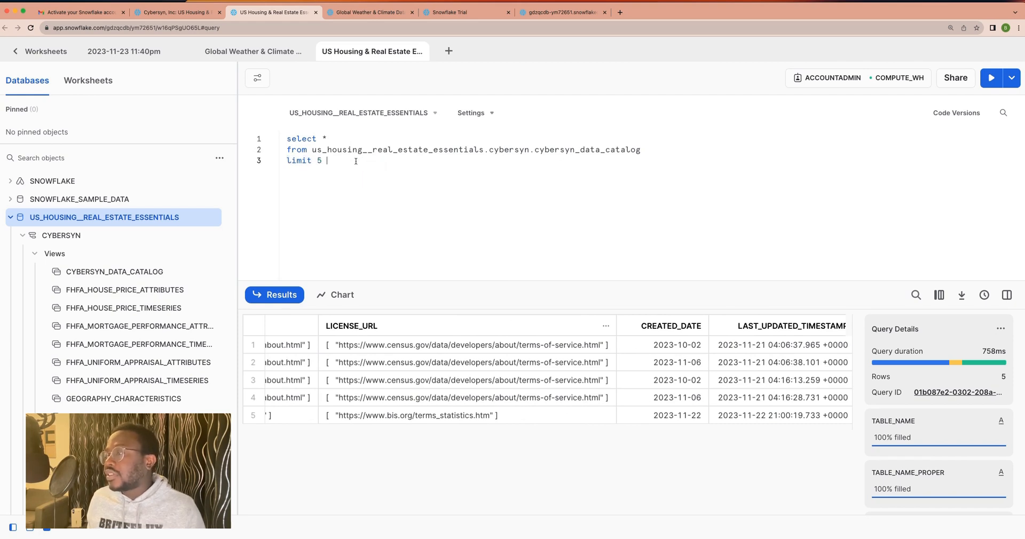
mouse_move(357, 162)
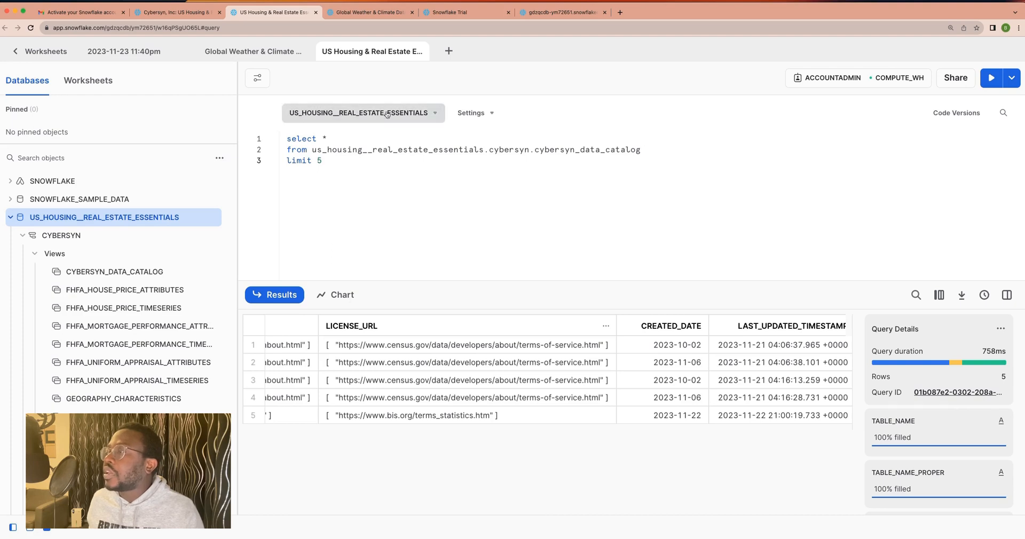
Trim the table reference down to just cybersyn_data_catalog
click(469, 161)
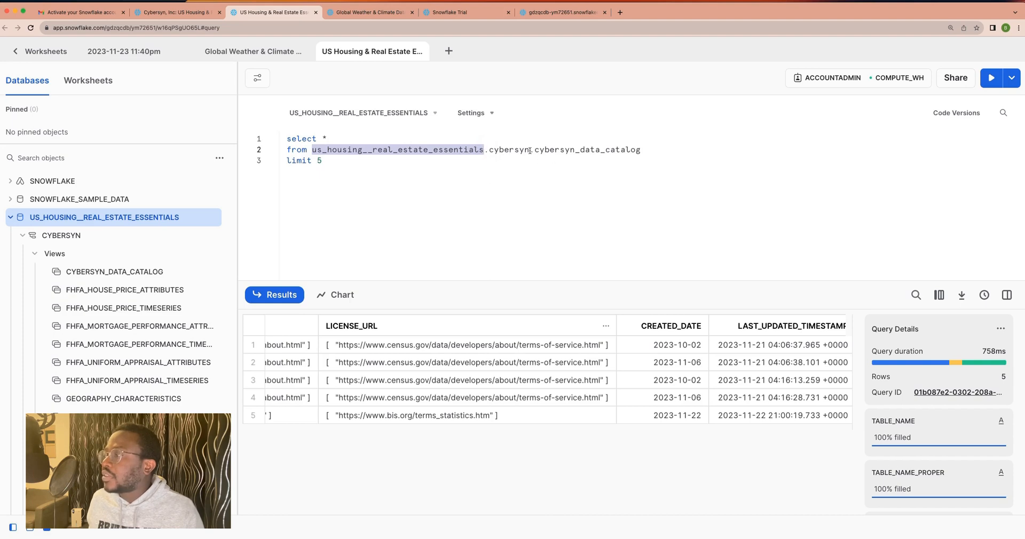
double_click(508, 150)
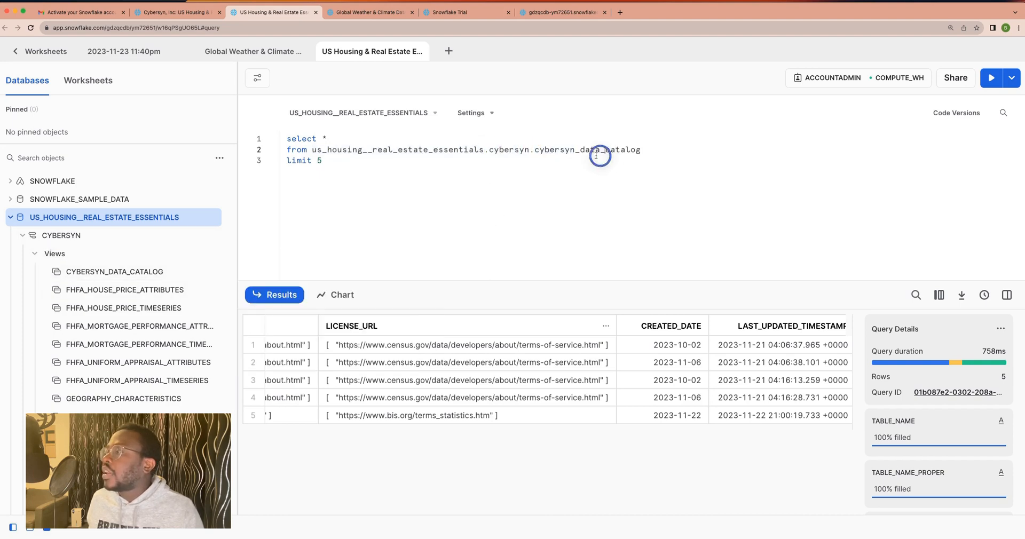
double_click(588, 150)
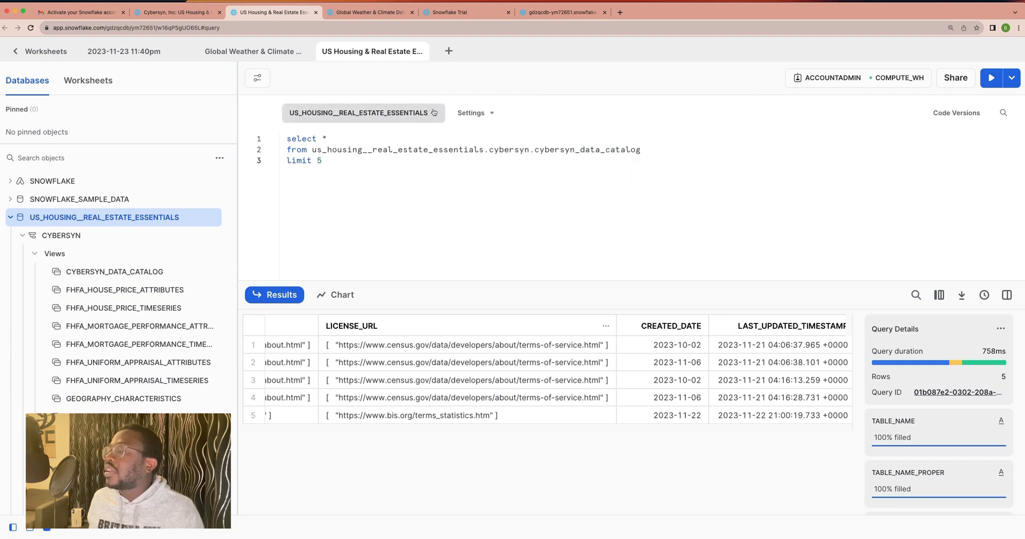
Set CYBERSYN as the worksheet schema and rerun the shortened query for 5 rows
click(360, 112)
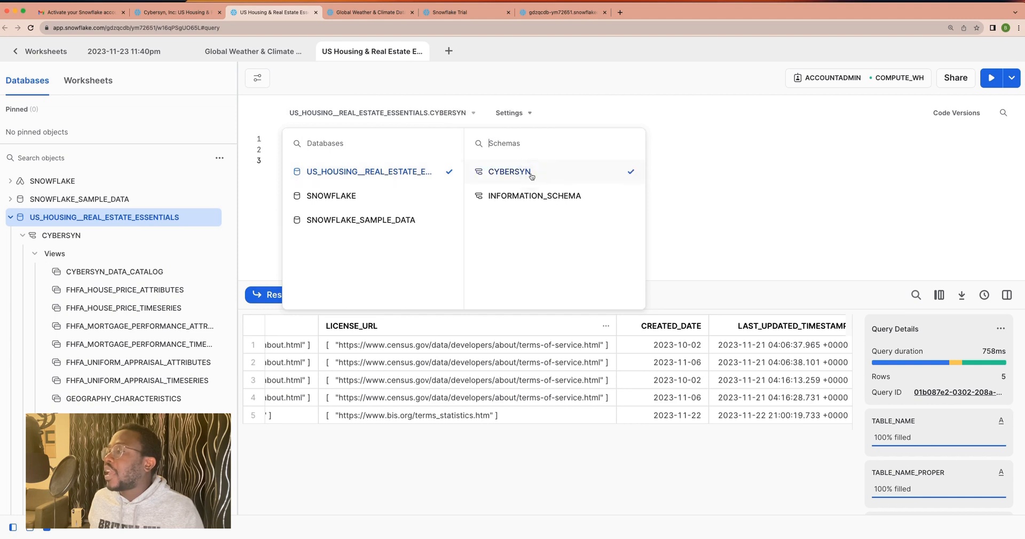
click(509, 171)
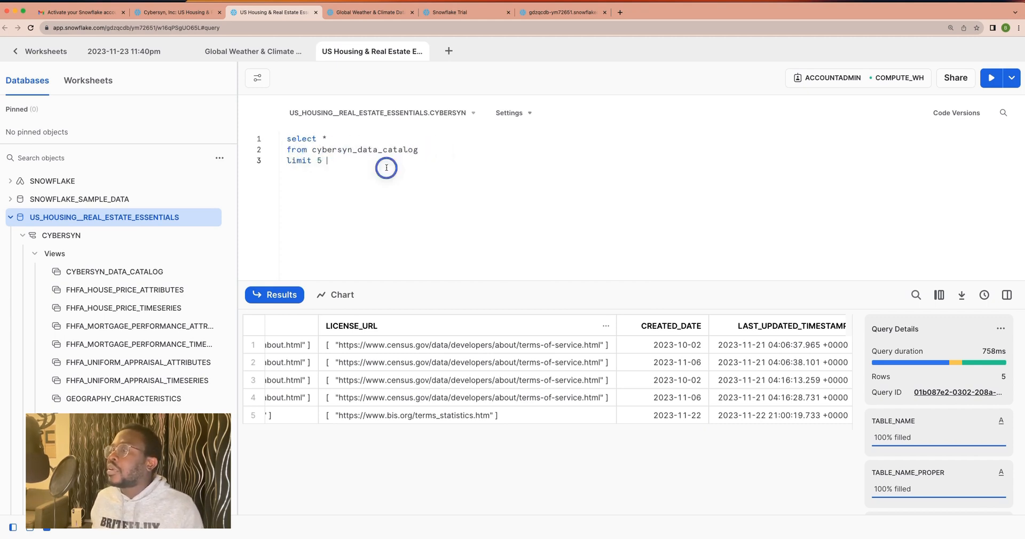
click(990, 78)
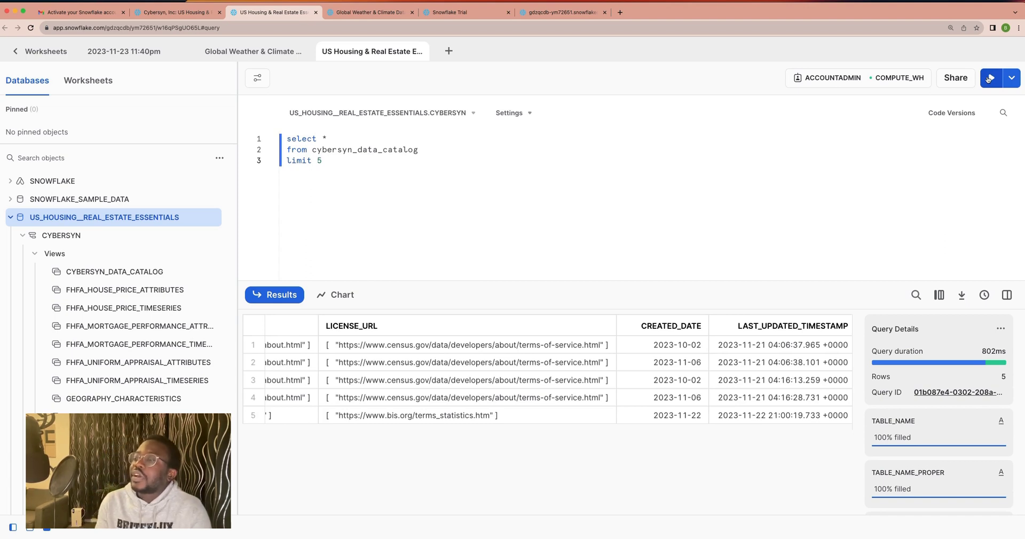
mouse_move(670, 86)
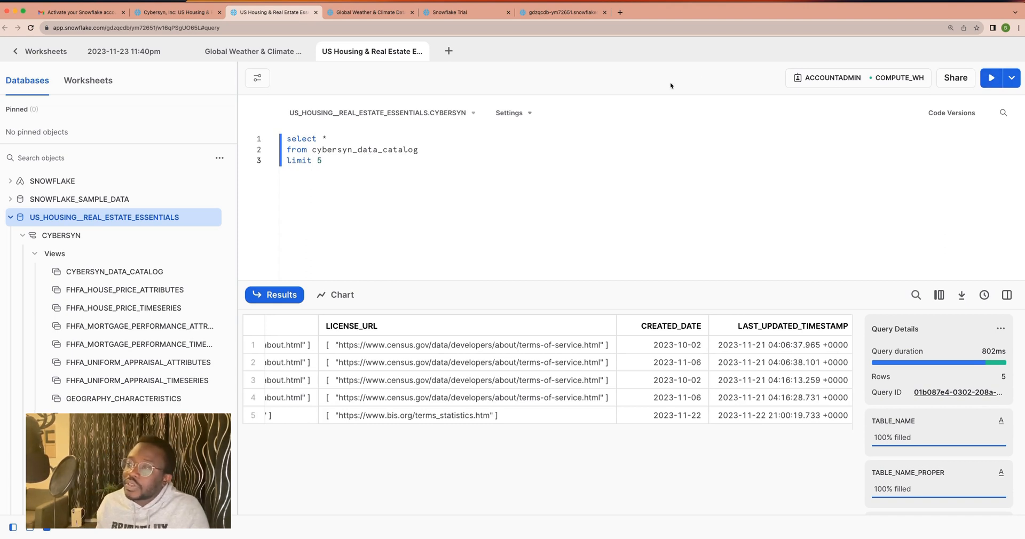
mouse_move(802, 166)
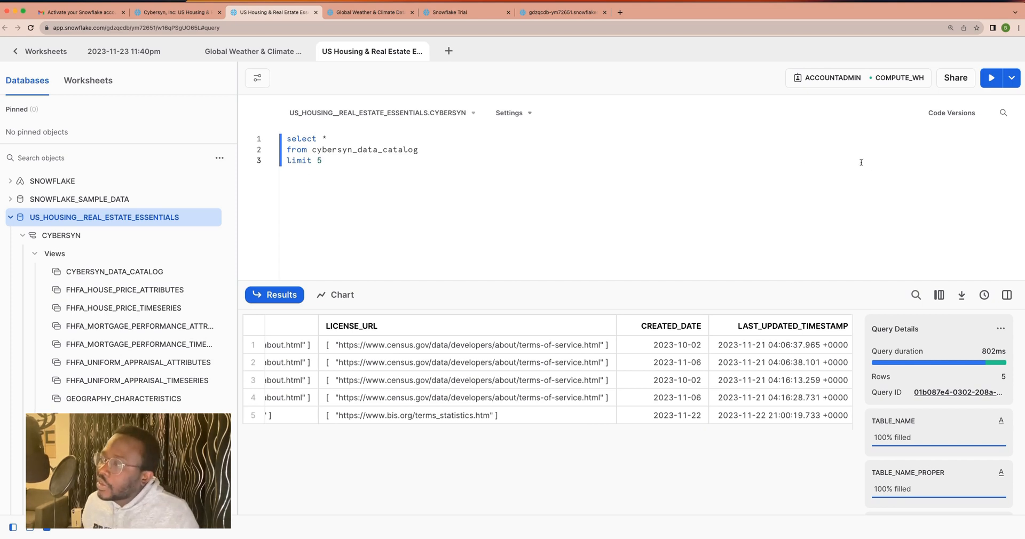
mouse_move(1020, 285)
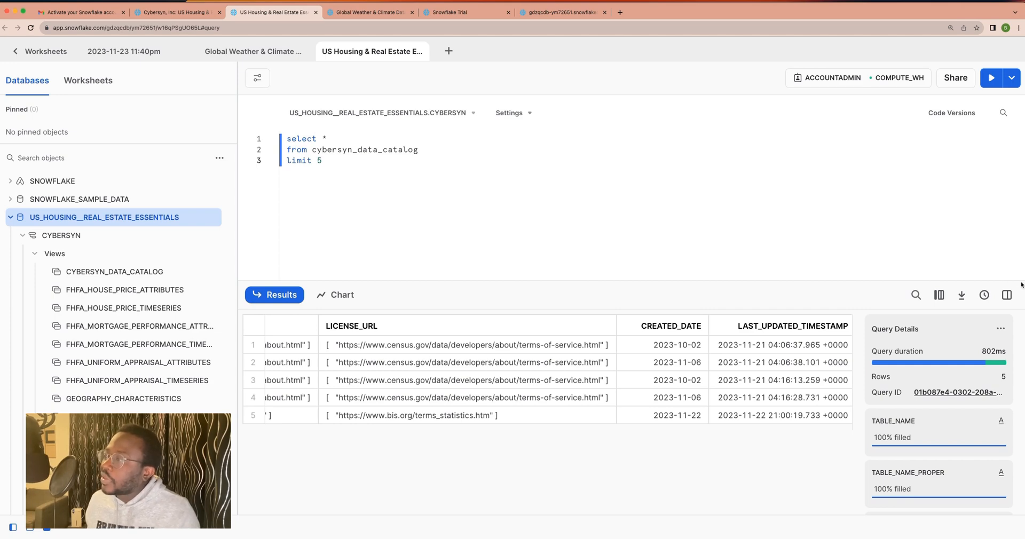